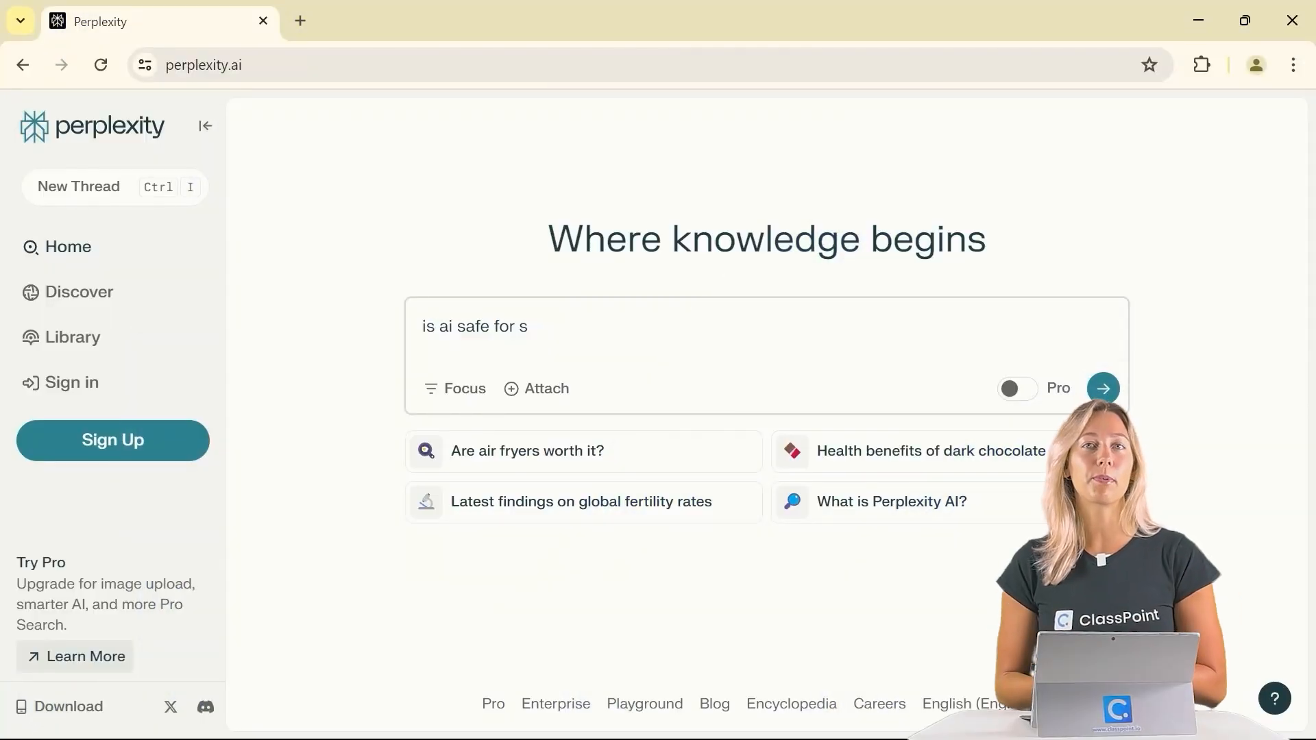
- Submit the question 'is ai safe for students' and read through the sourced answer
type("tudents")
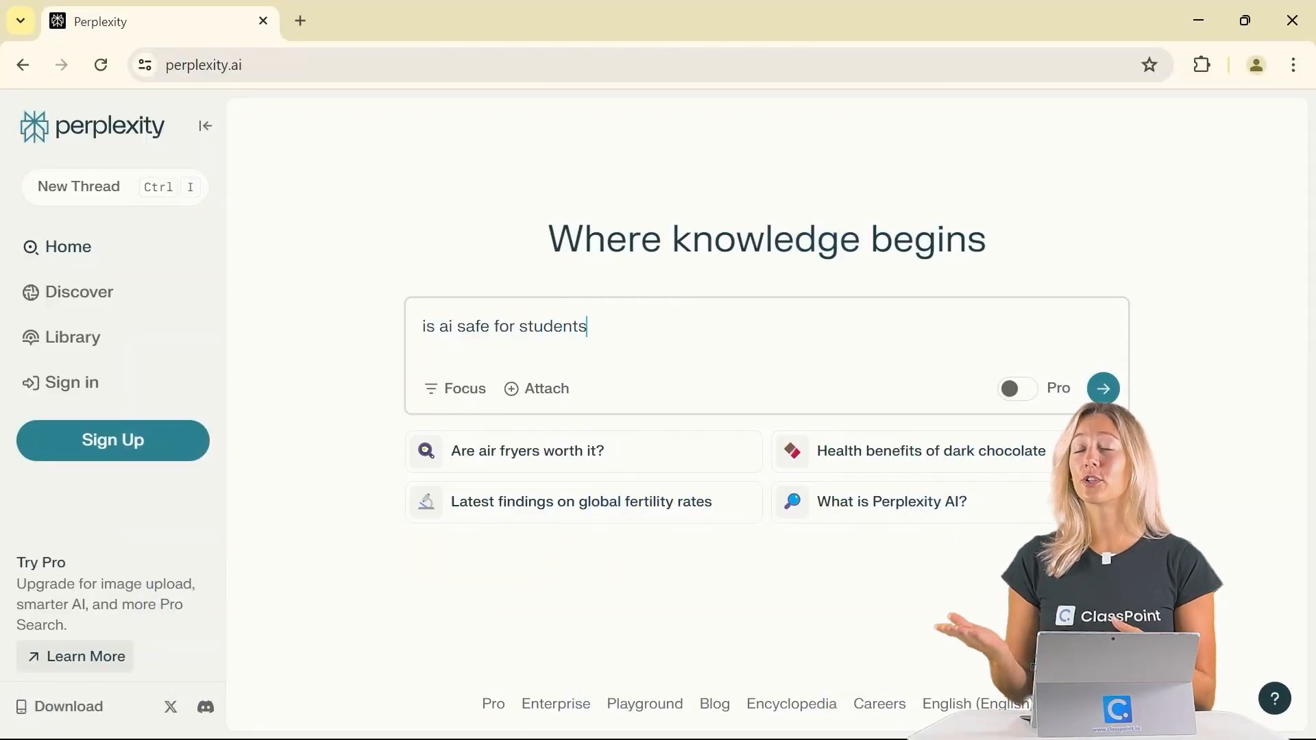
left_click(1102, 388)
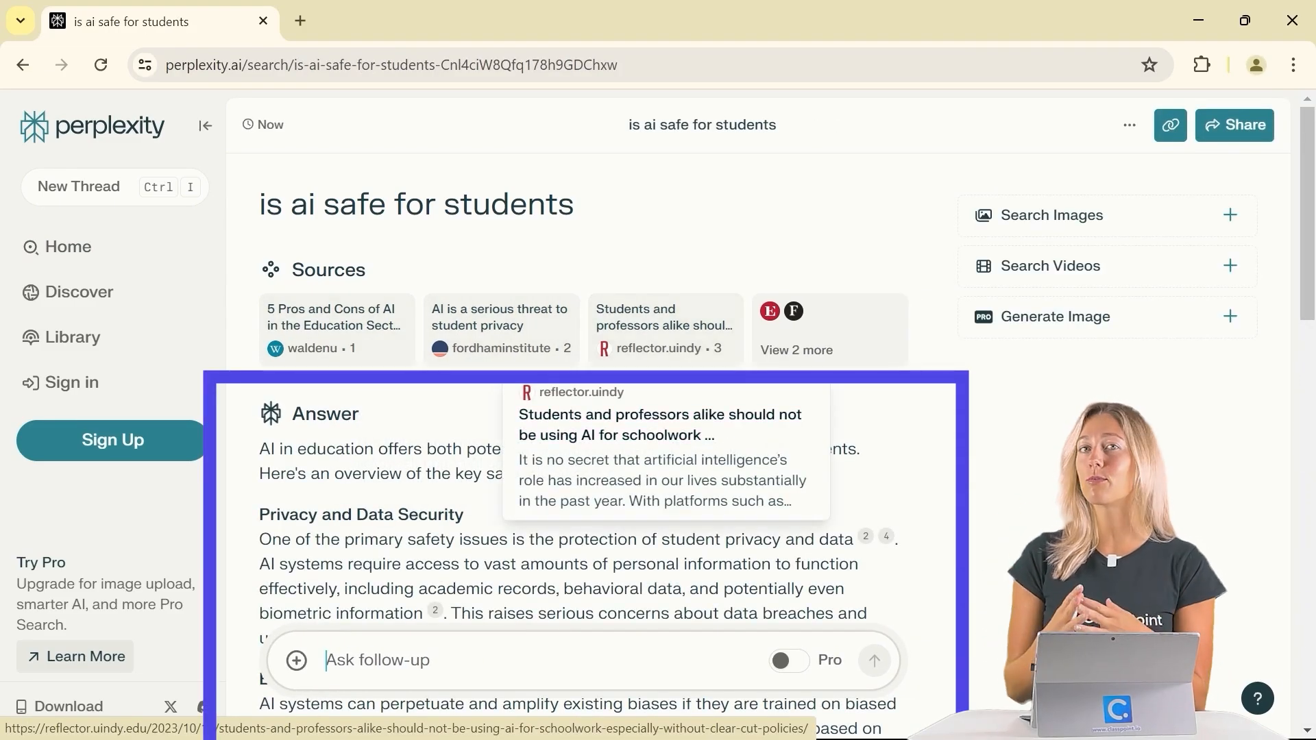
scroll("down", 3)
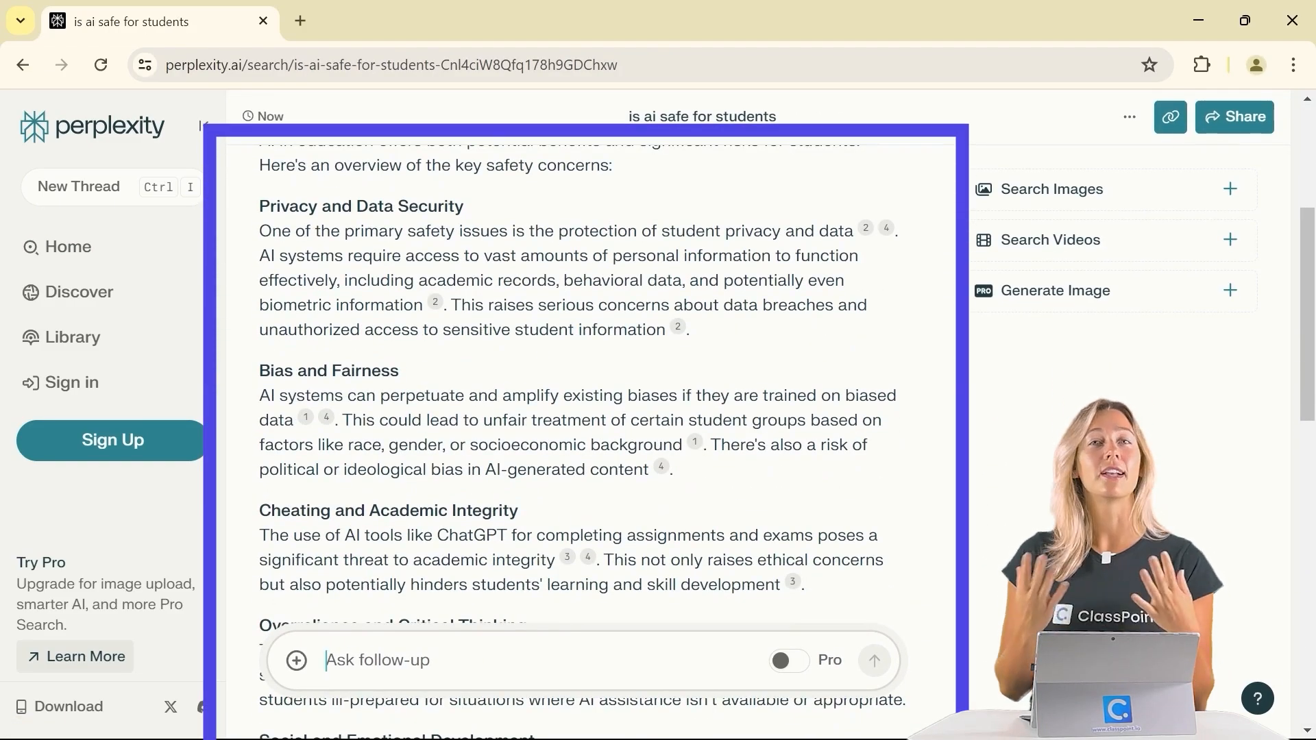
scroll("down", 3)
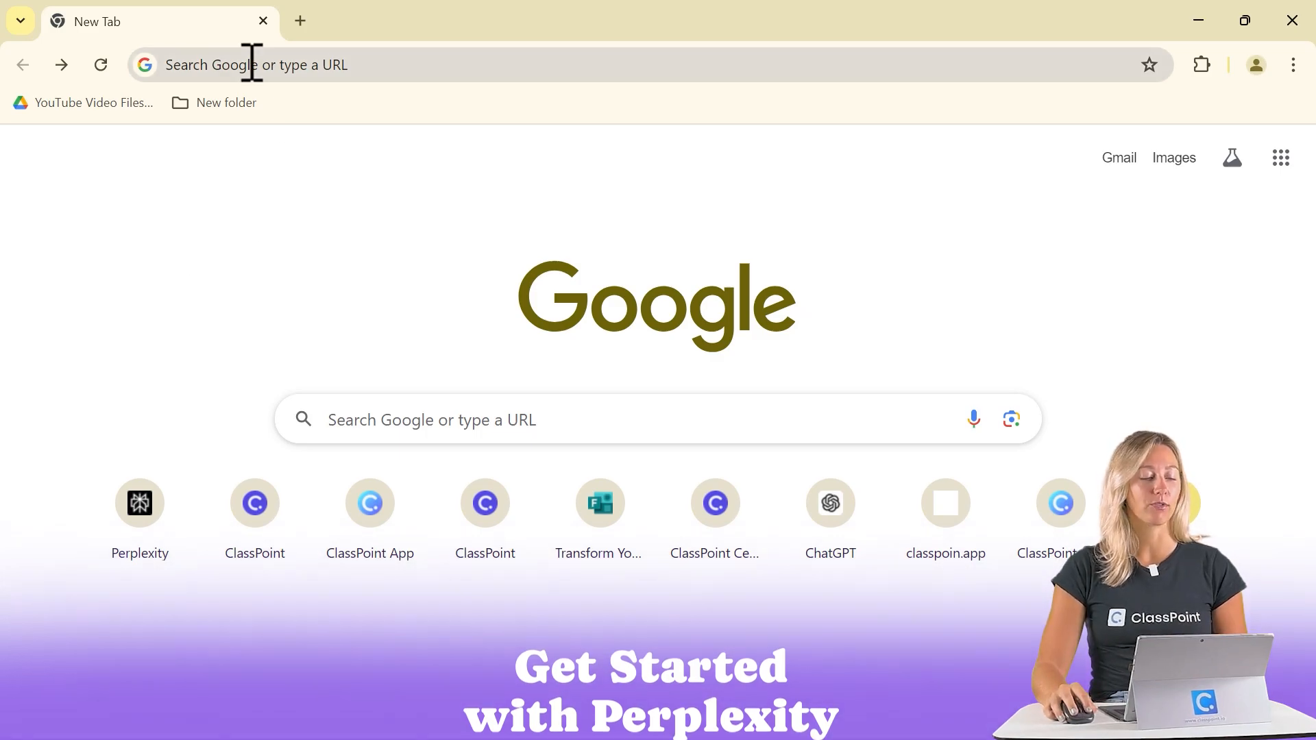
- Load perplexity.ai from the new-tab shortcut tile
left_click(140, 503)
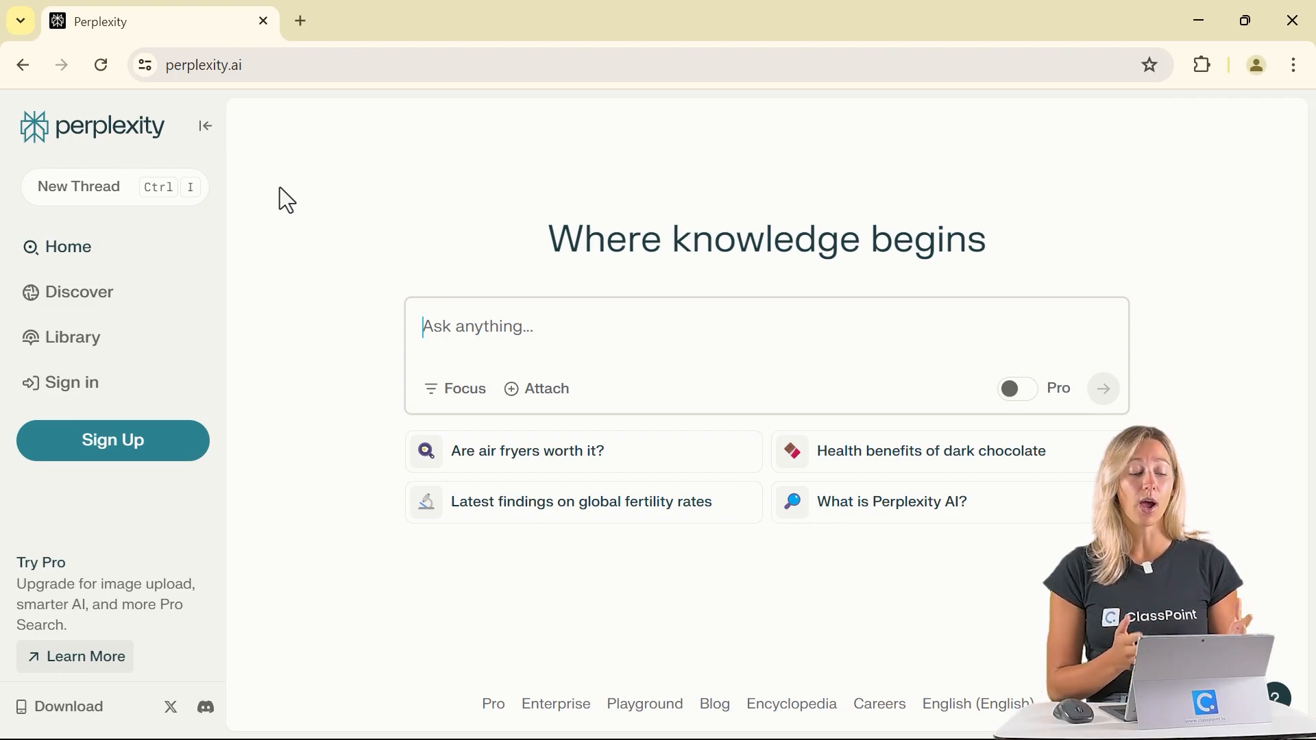
- Enter 'is ai safe for students' in the Ask anything box to get the answer again
type("is")
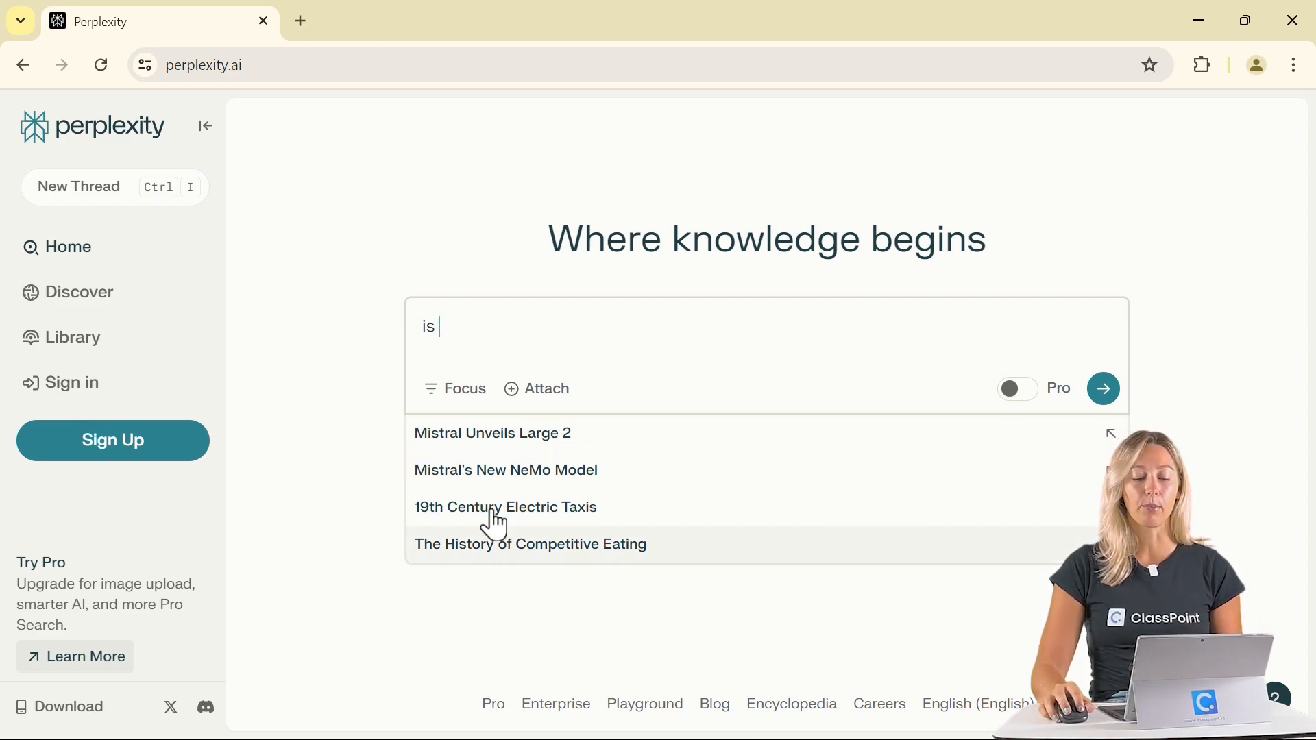
type("ai")
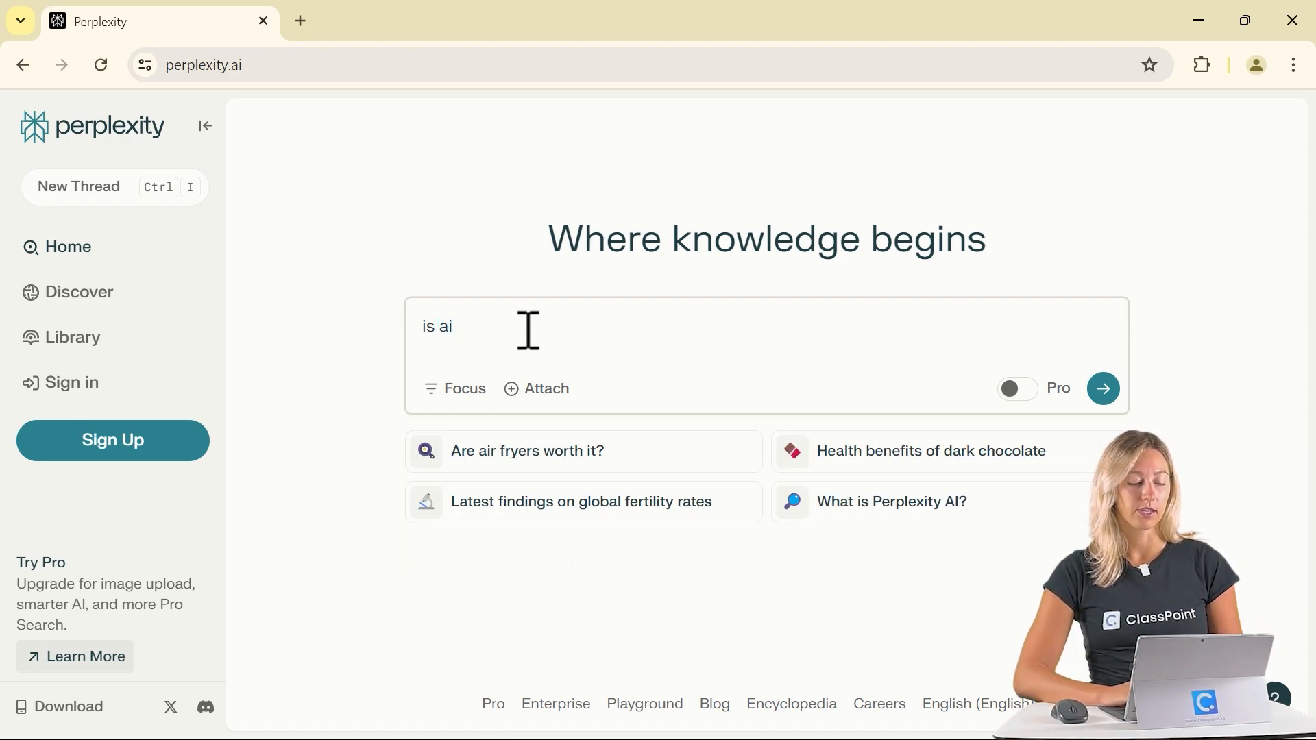
type("safe")
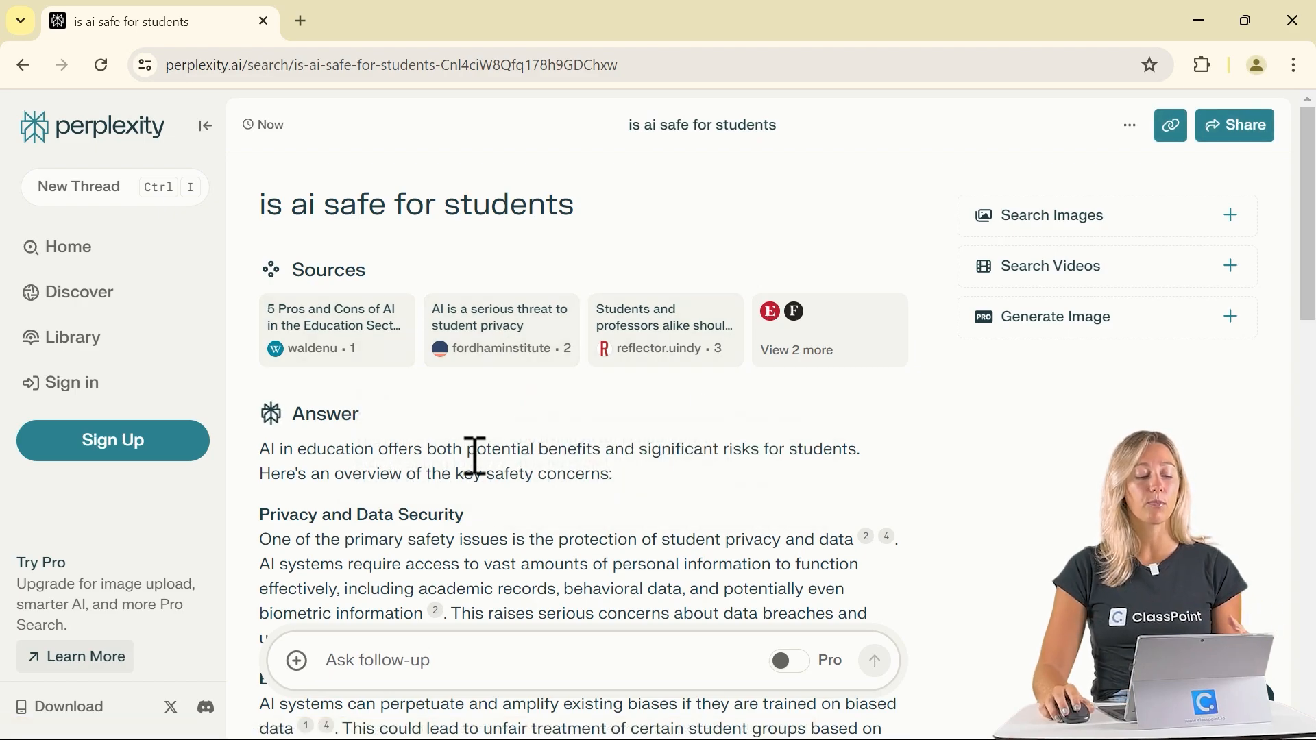
- Ask the follow-up: what measures can schools take to ensure AI is used ethically
scroll("down", 3)
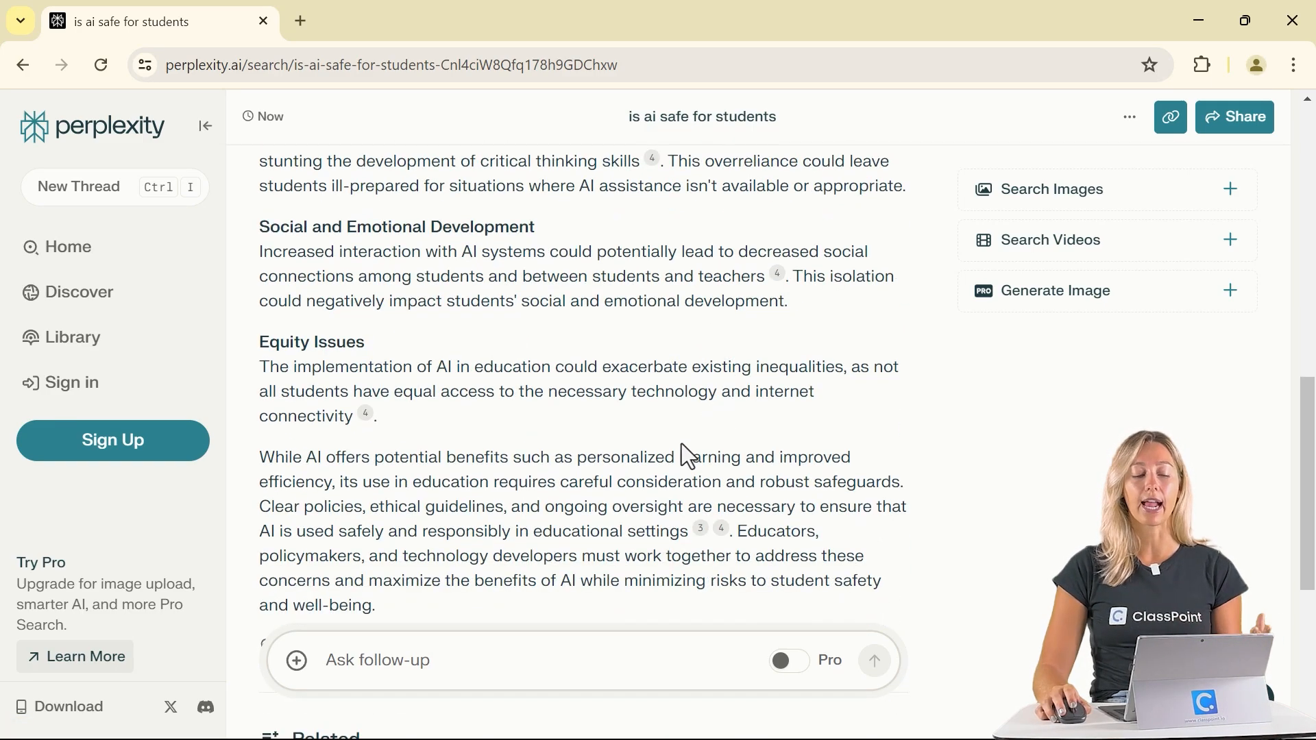
left_click(378, 661)
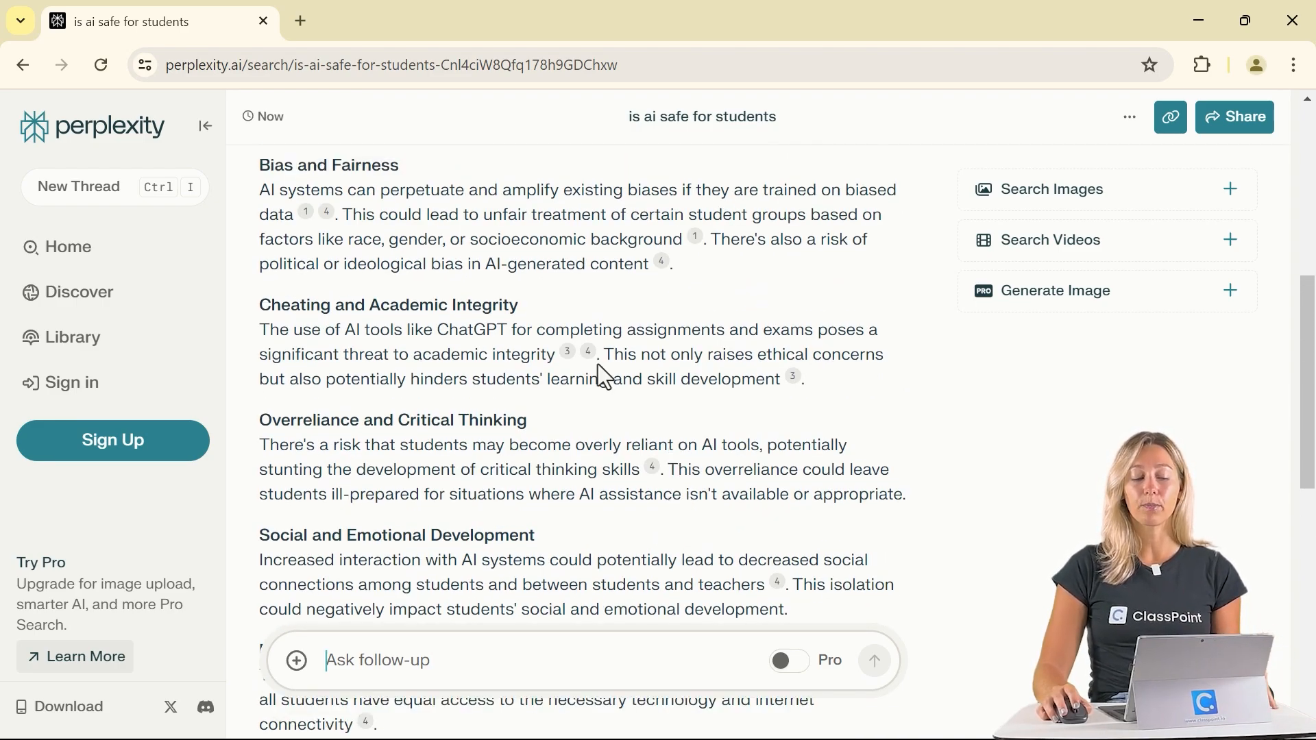
mouse_move(588, 353)
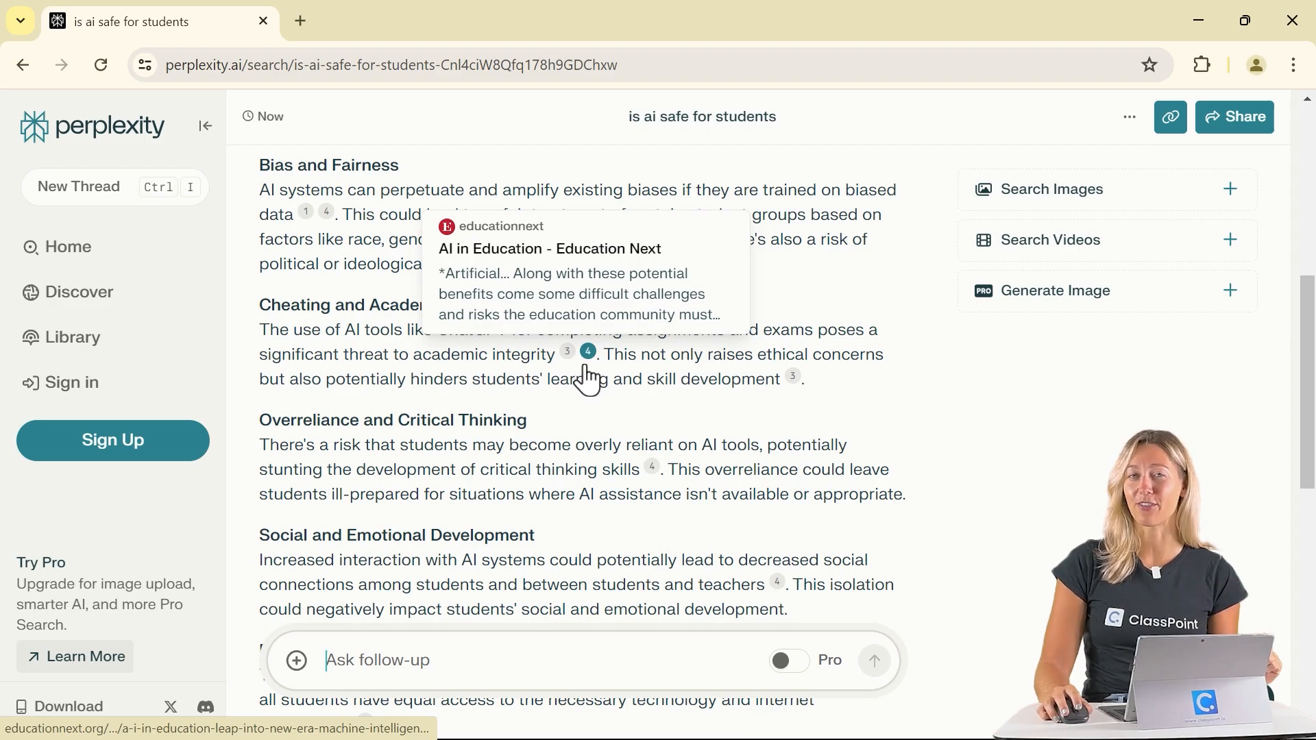
mouse_move(724, 406)
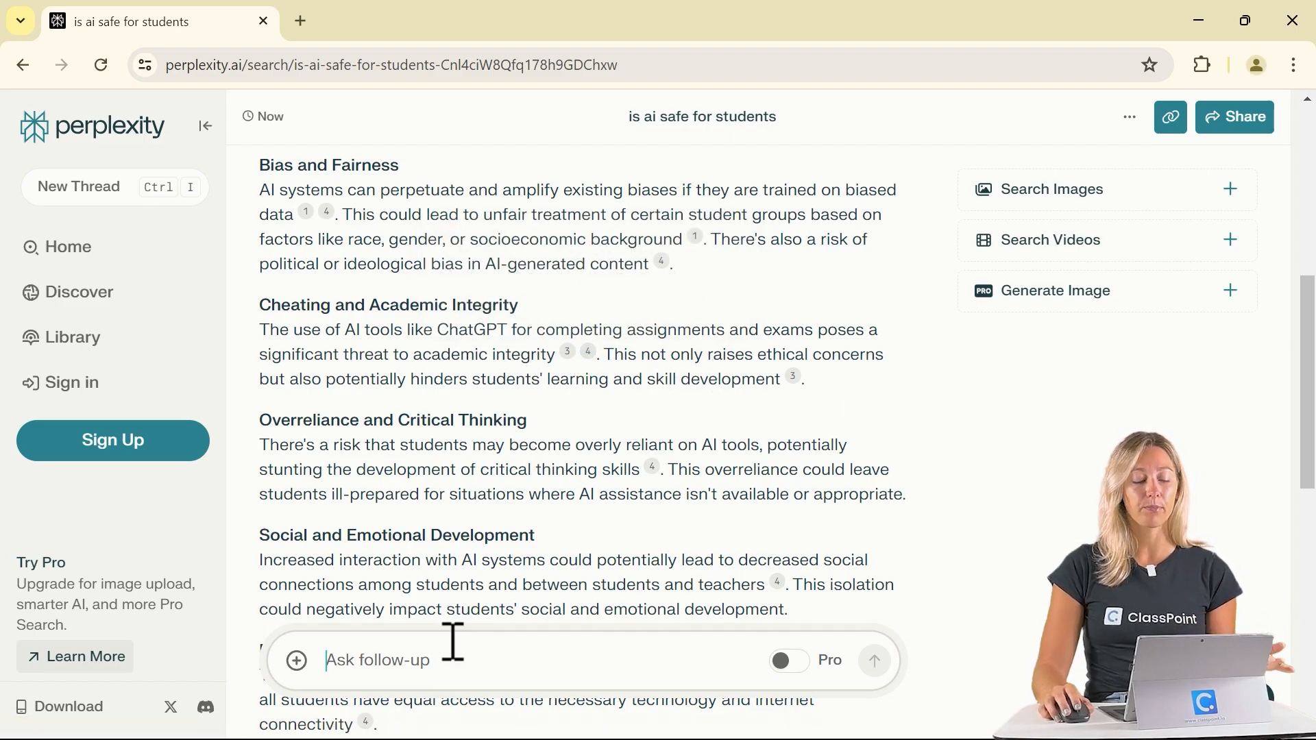
scroll("down", 3)
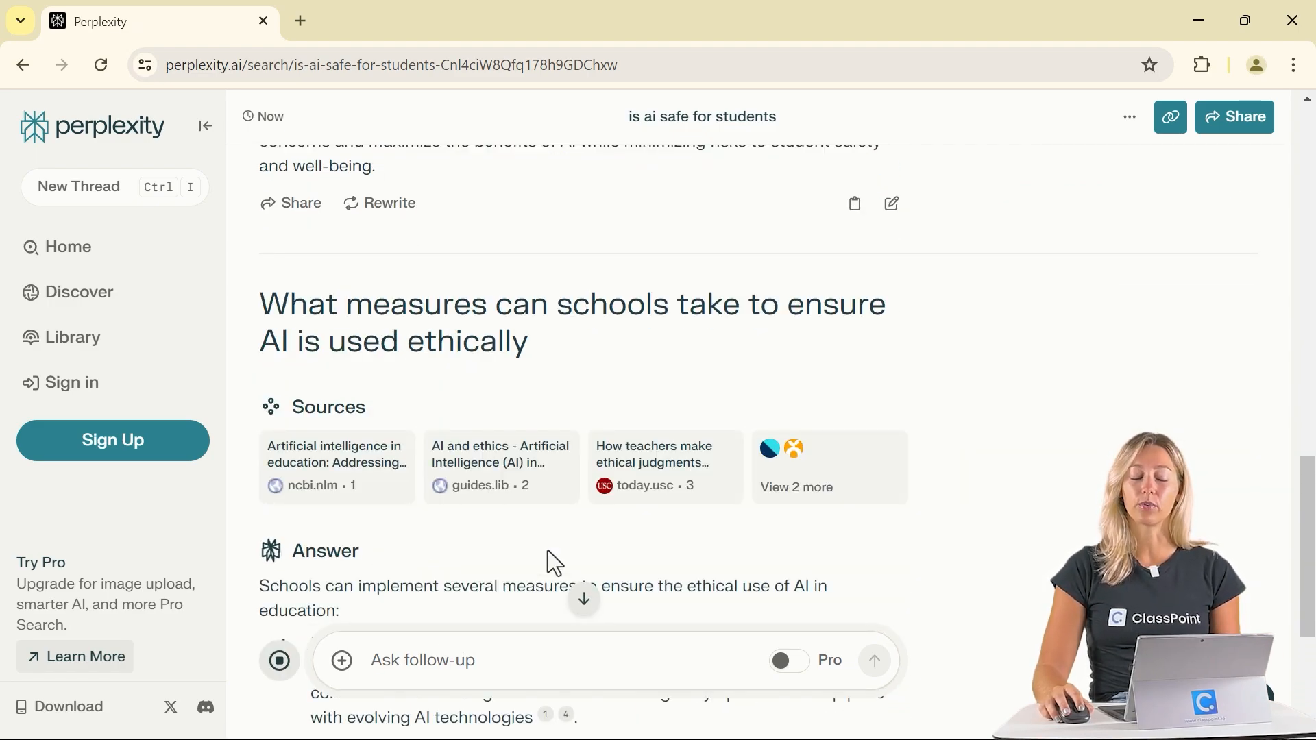
- Read through the ten-point answer on ethical AI measures for schools
scroll("down", 3)
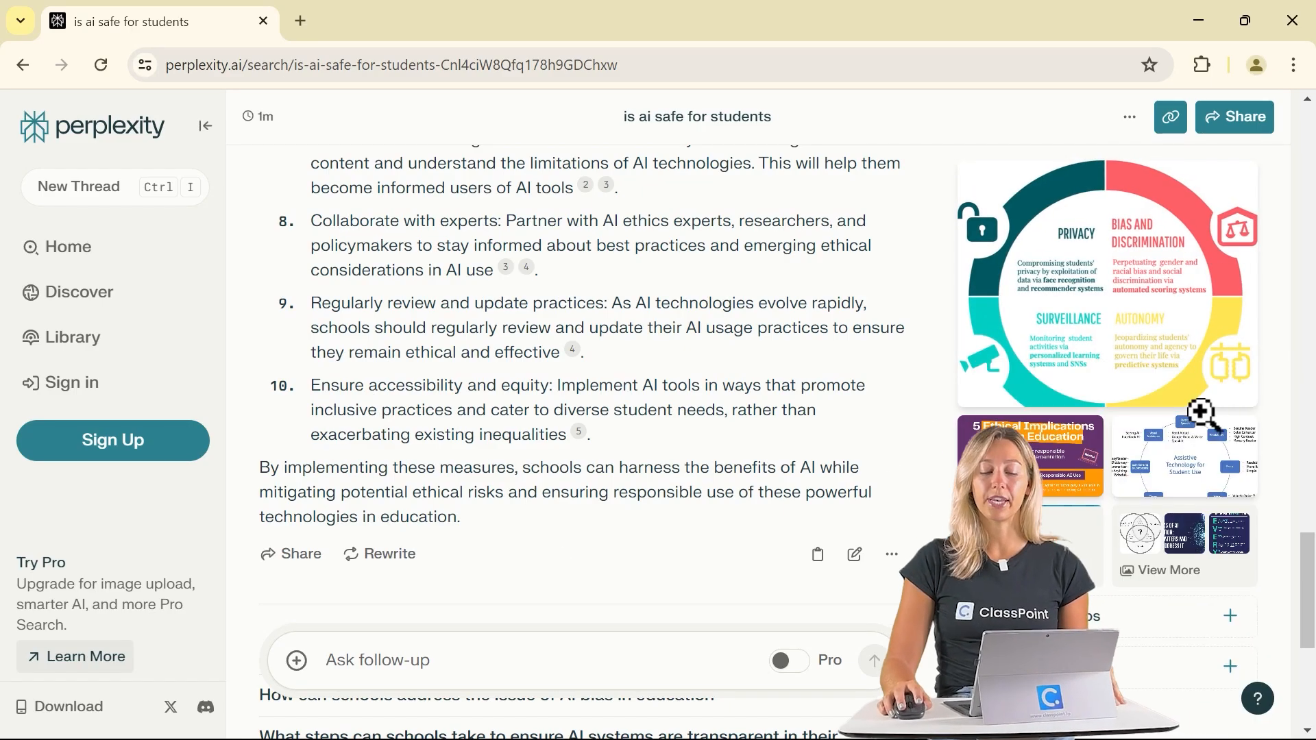
scroll("down", 3)
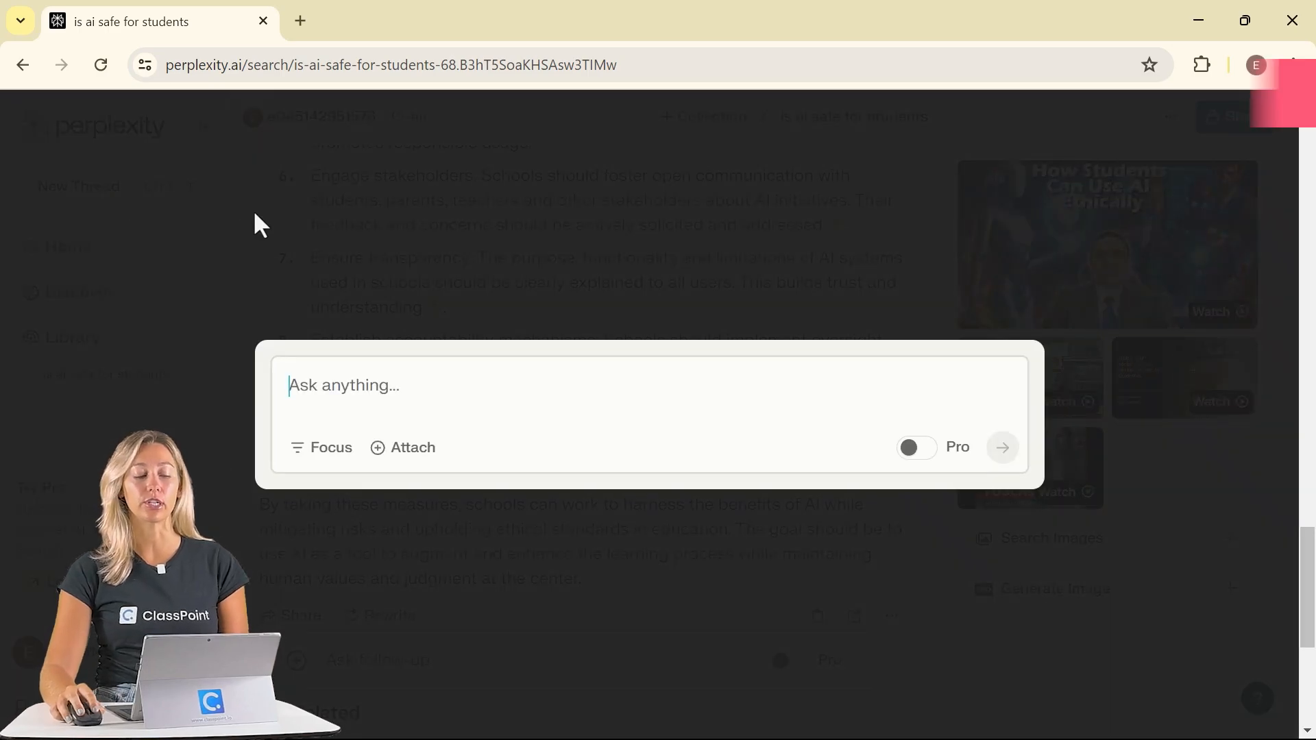
- Set Focus to Academic and submit the question 'trends in technology'
left_click(321, 447)
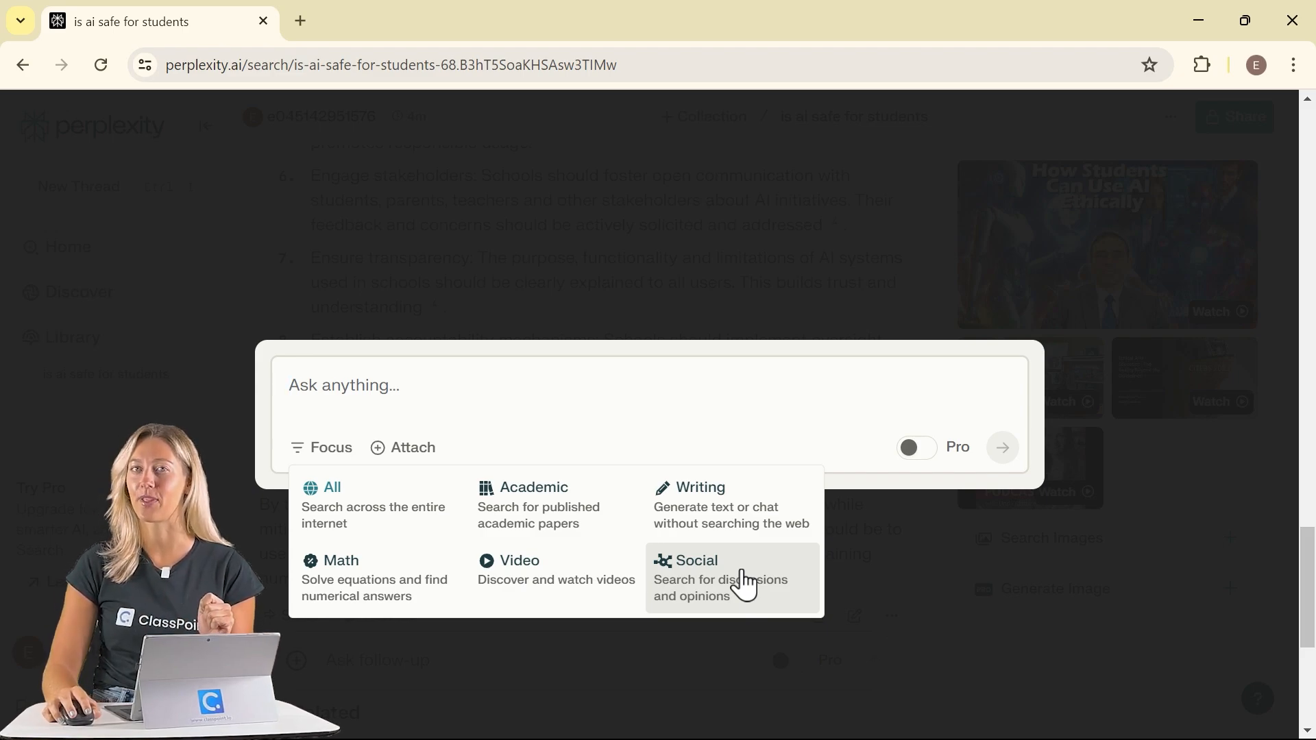
left_click(533, 488)
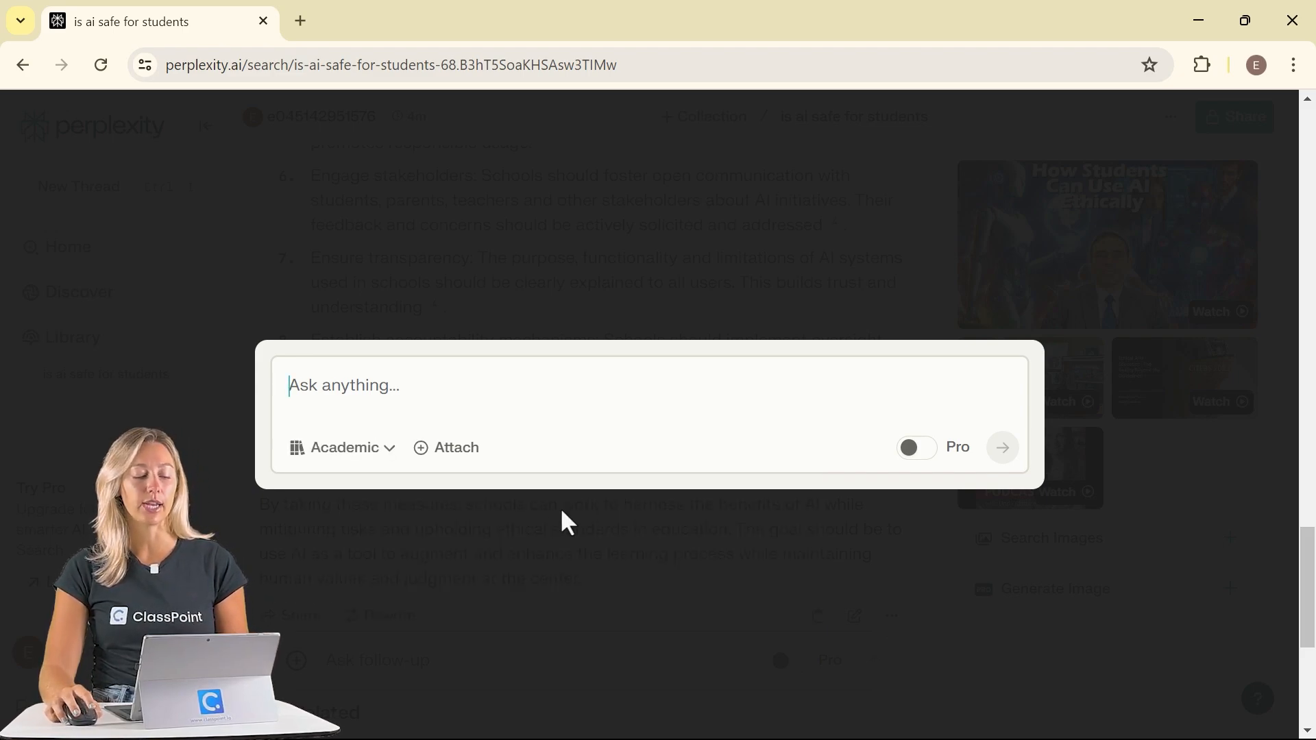
type("tre")
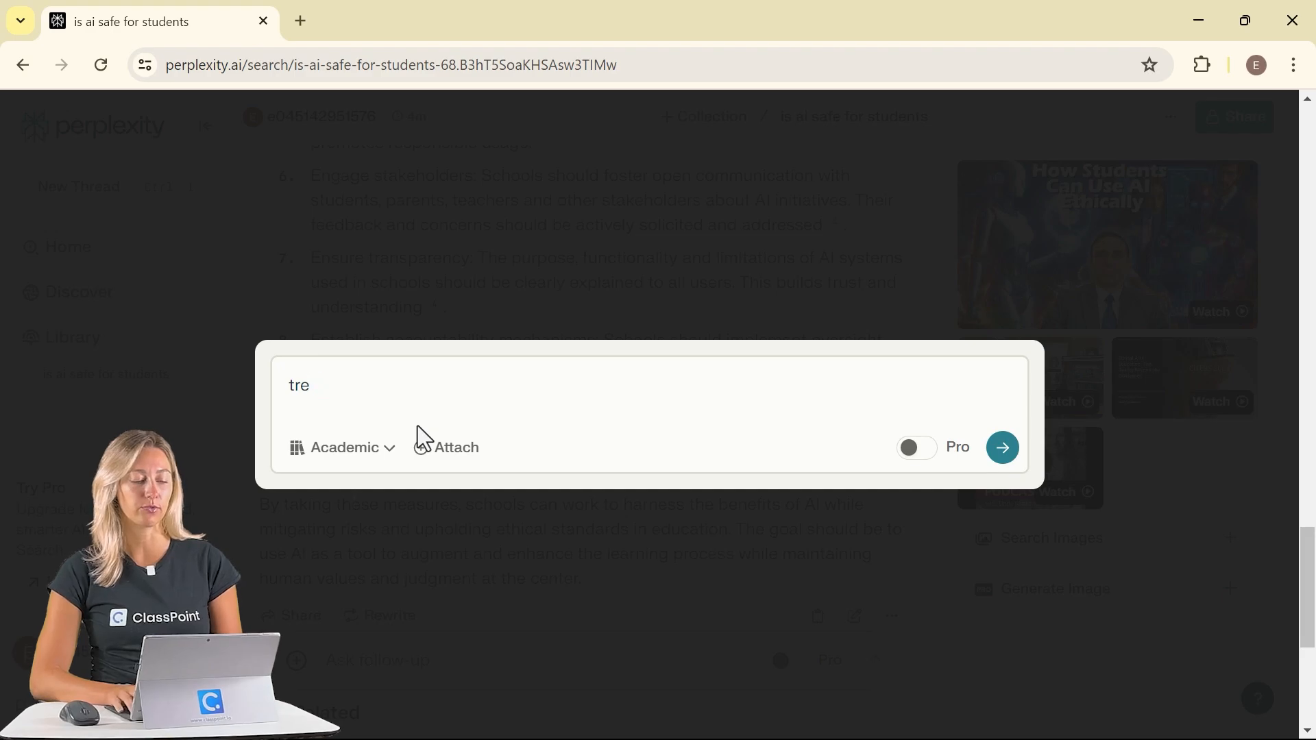
key("Escape")
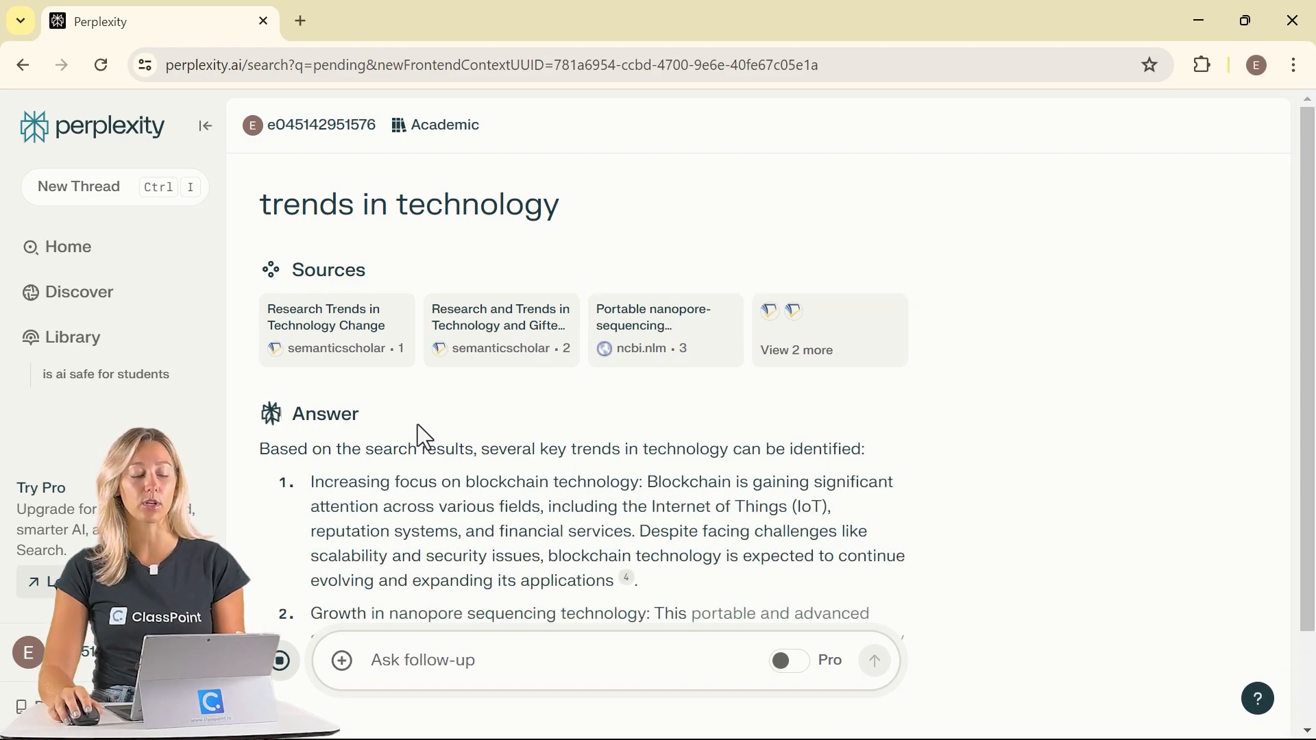
- Review the Academic answer listing blockchain, nanopore sequencing and adaptive learning
scroll("down", 3)
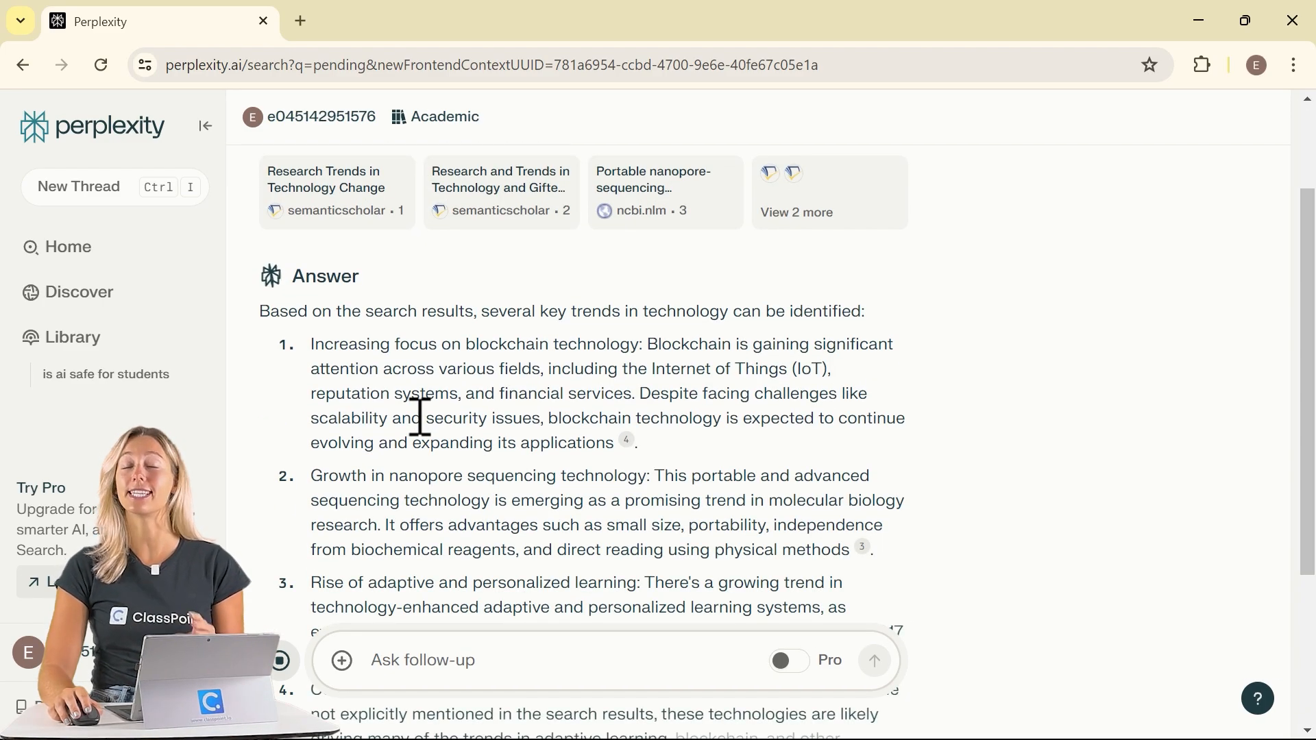
mouse_move(503, 143)
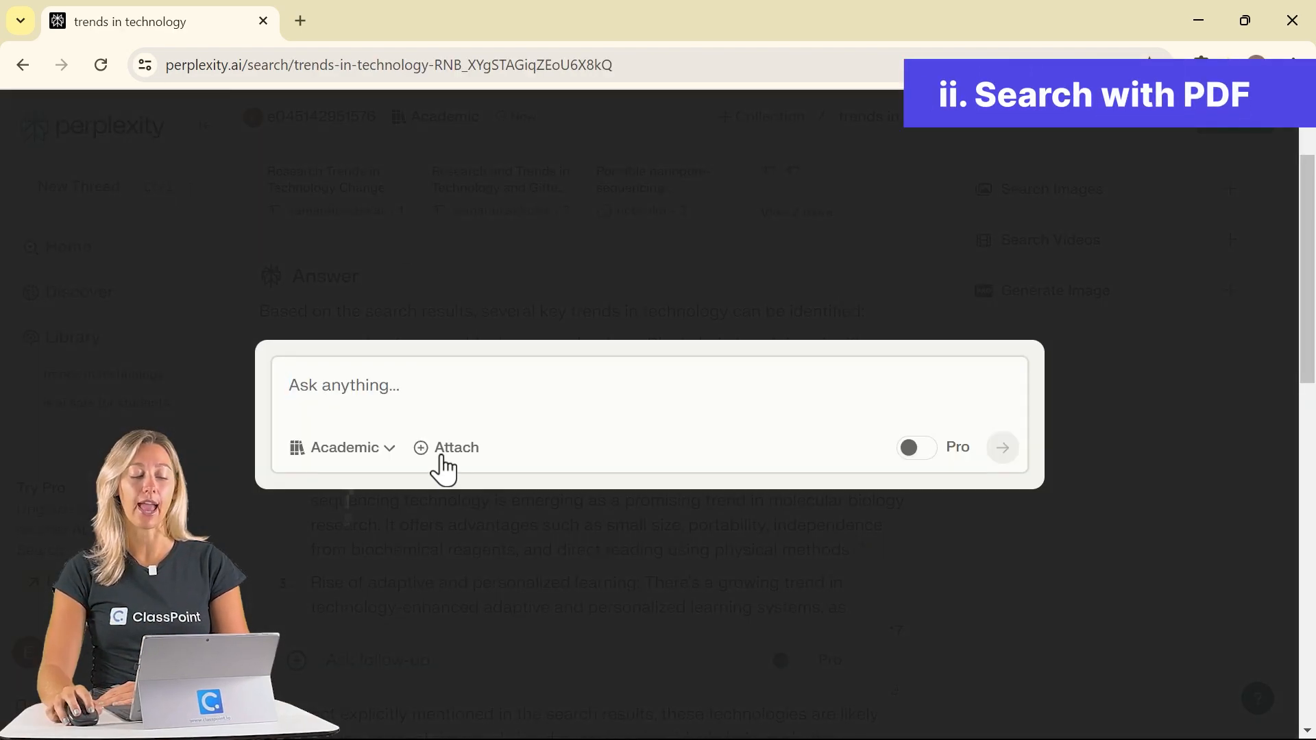
- Attach Marine-Biology-Basics-ebook.pdf from Downloads and begin a question about the PDF
left_click(446, 447)
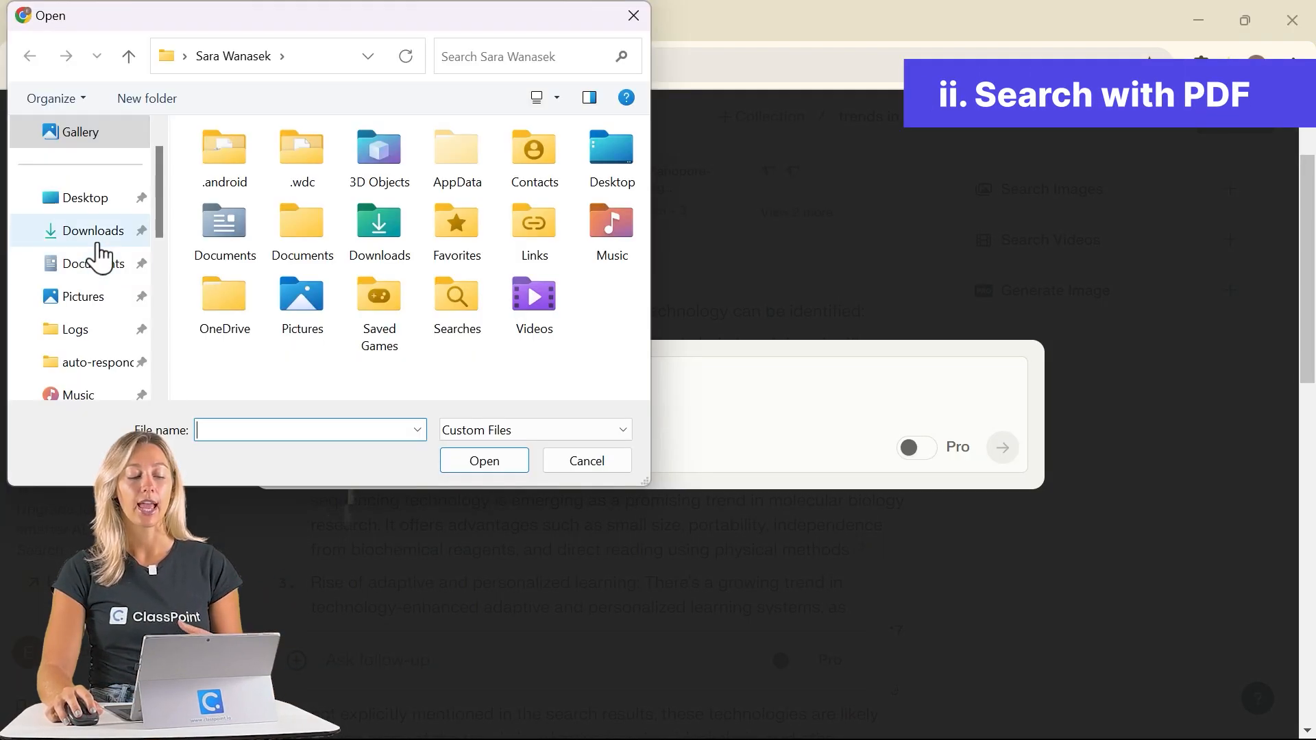
left_click(93, 231)
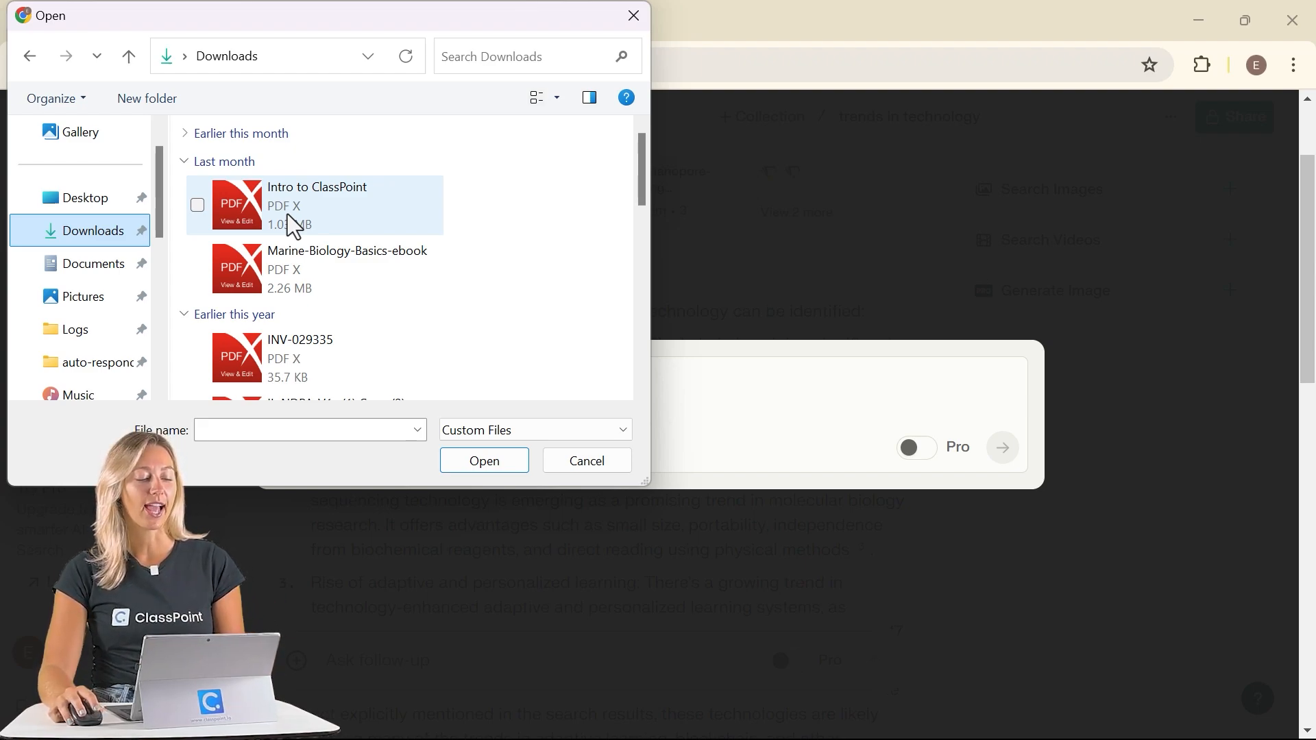
left_click(347, 268)
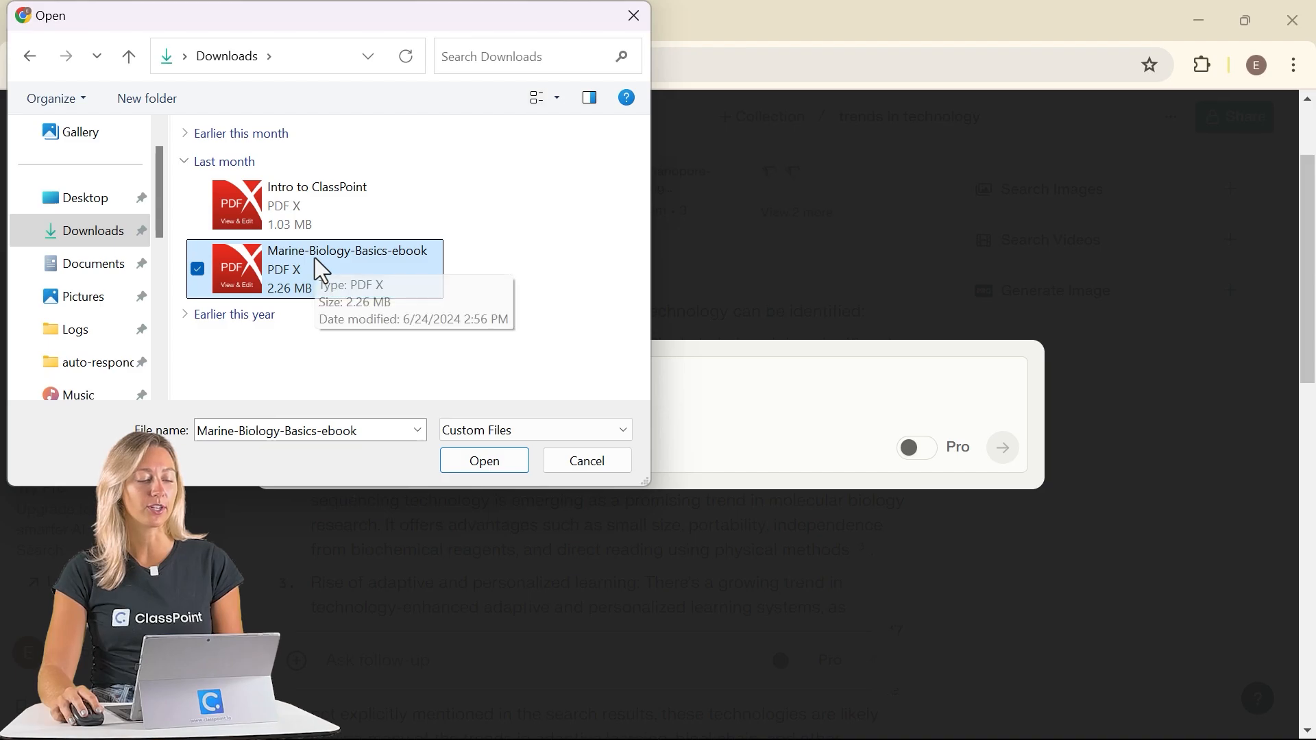
left_click(484, 461)
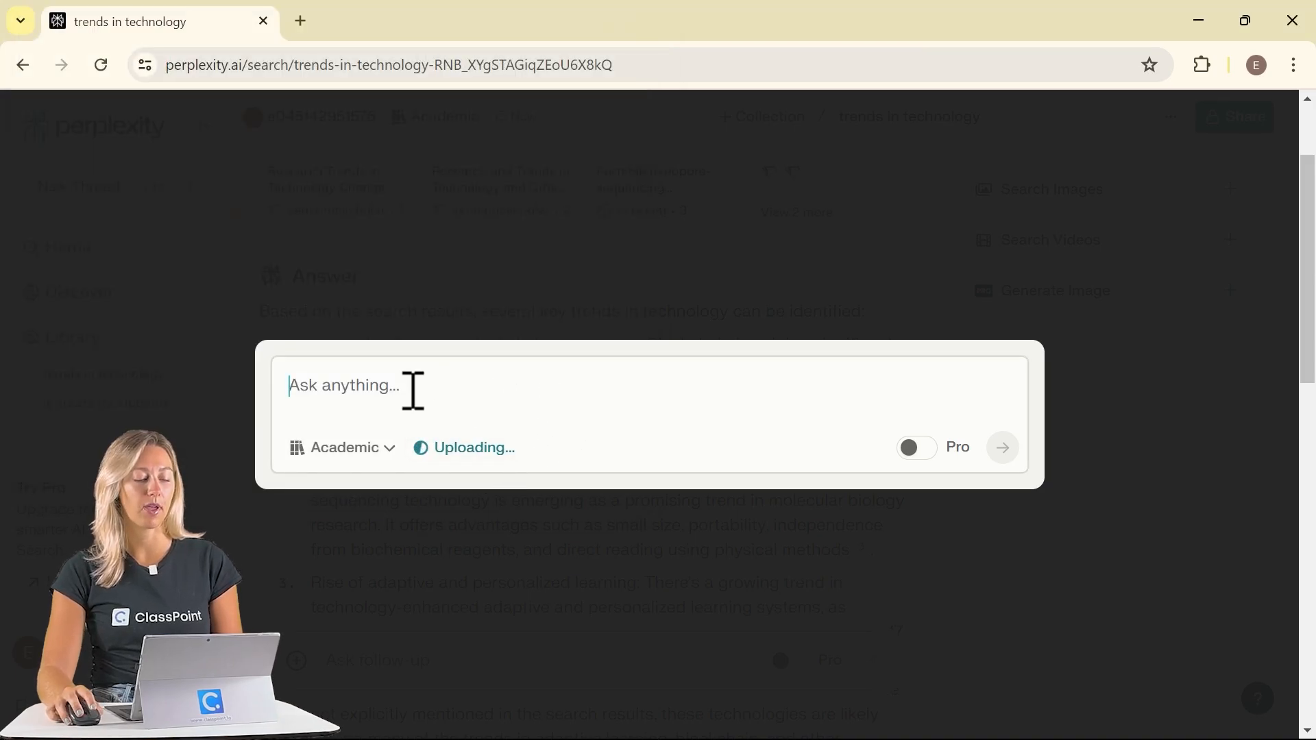
type("how c")
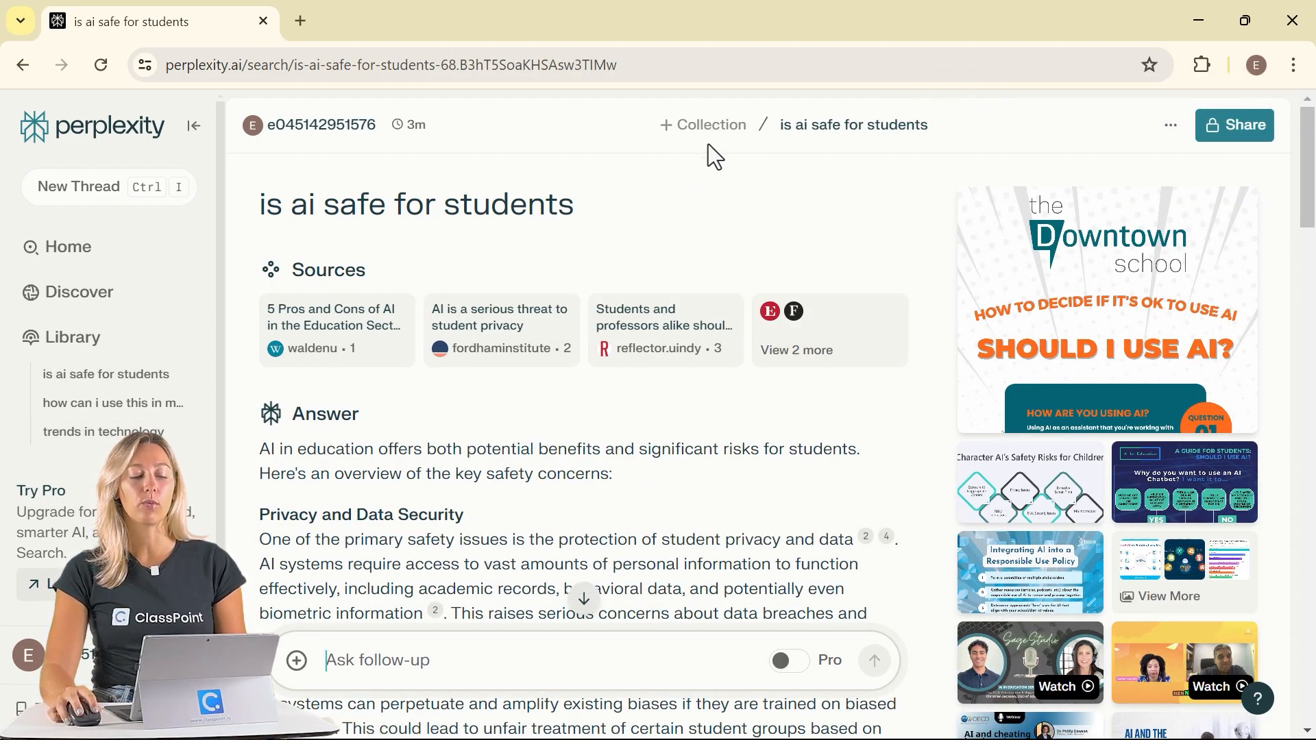
- Bring up the Choose Collection dialog for the 'is ai safe for students' thread
left_click(703, 125)
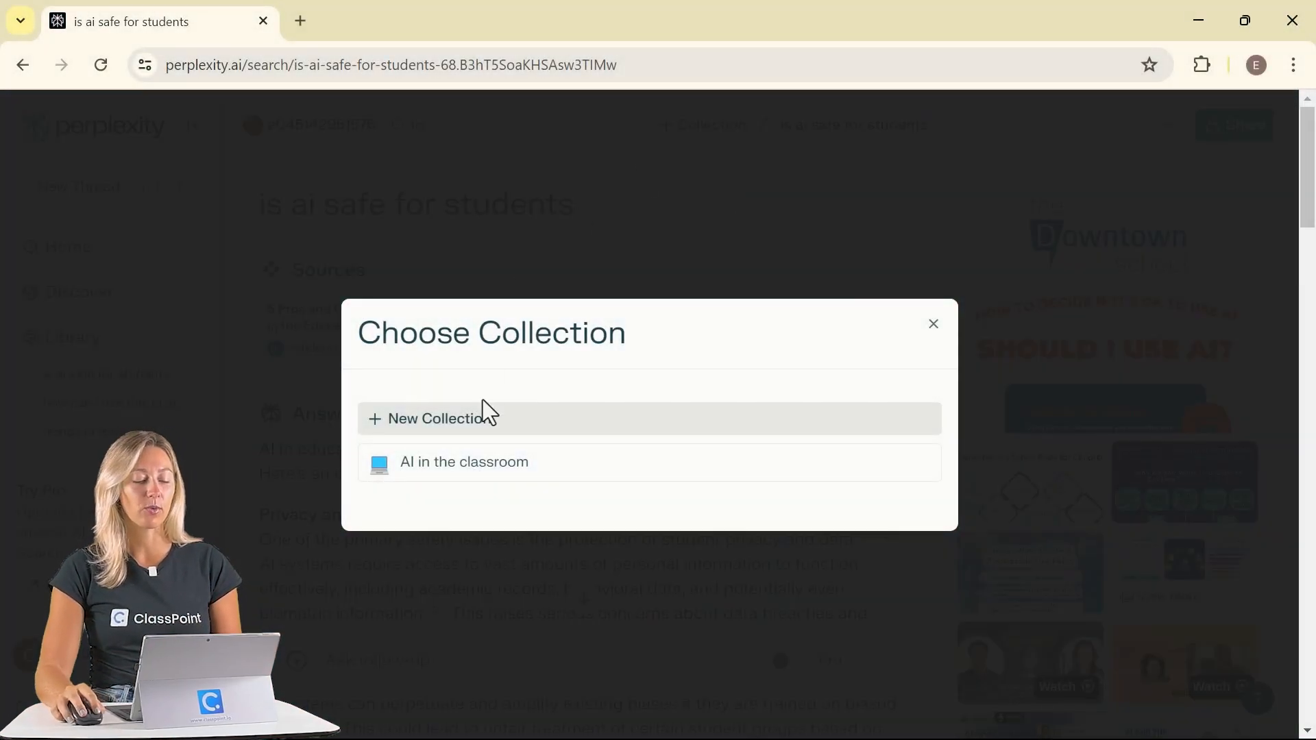
- Start a new collection titled 'AI in the classroom'
left_click(439, 418)
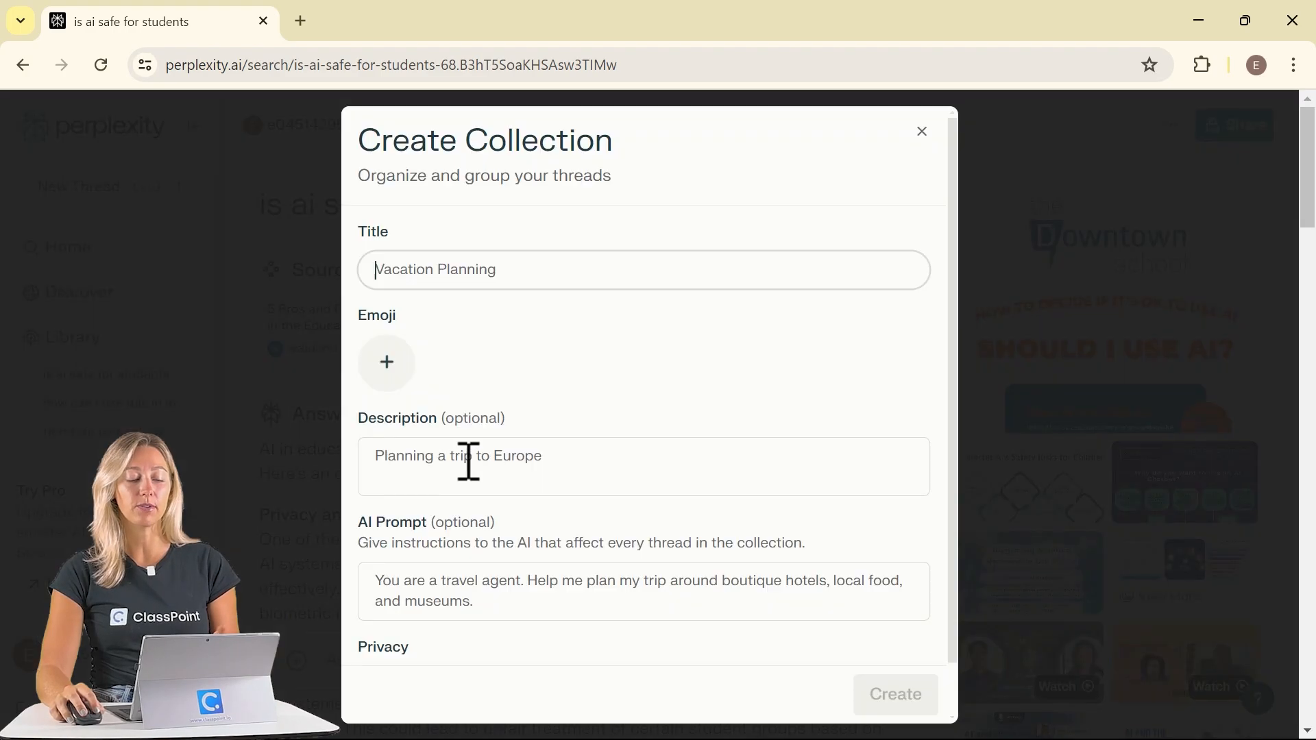
type("Ai")
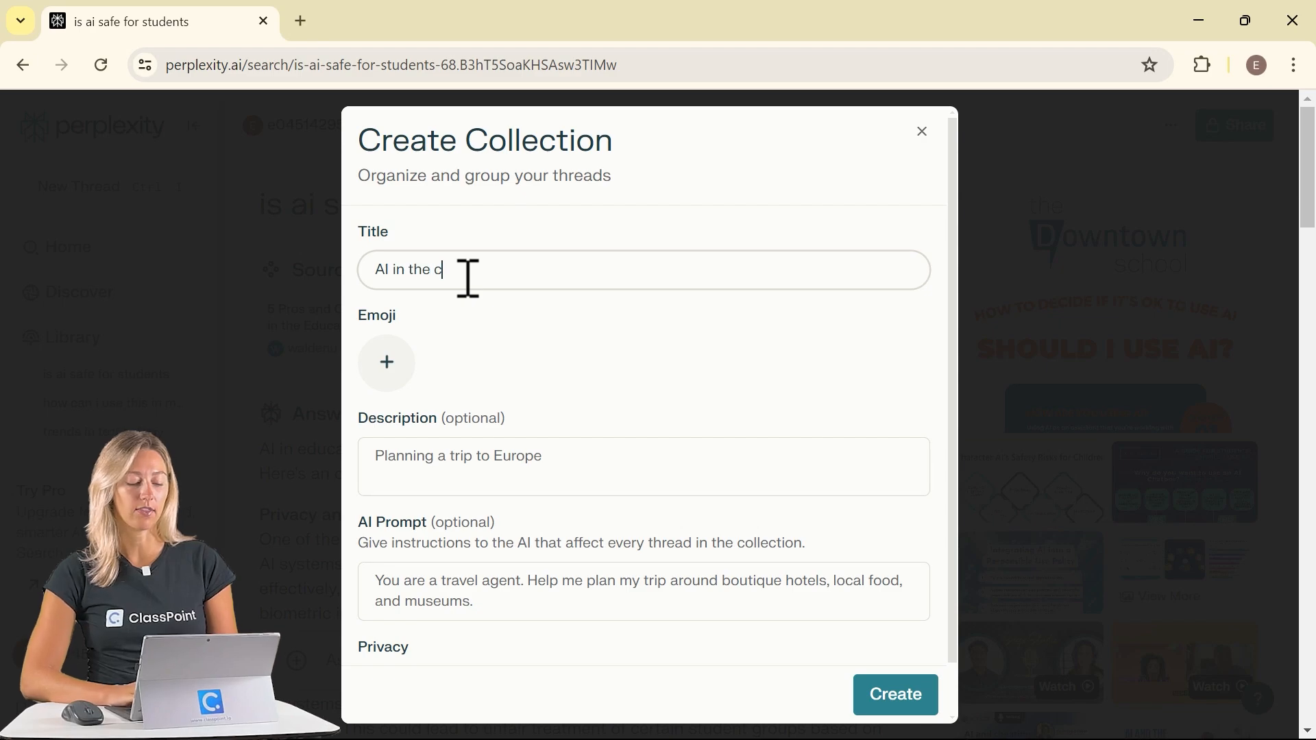
type("lassroom")
left_click(644, 591)
type("p")
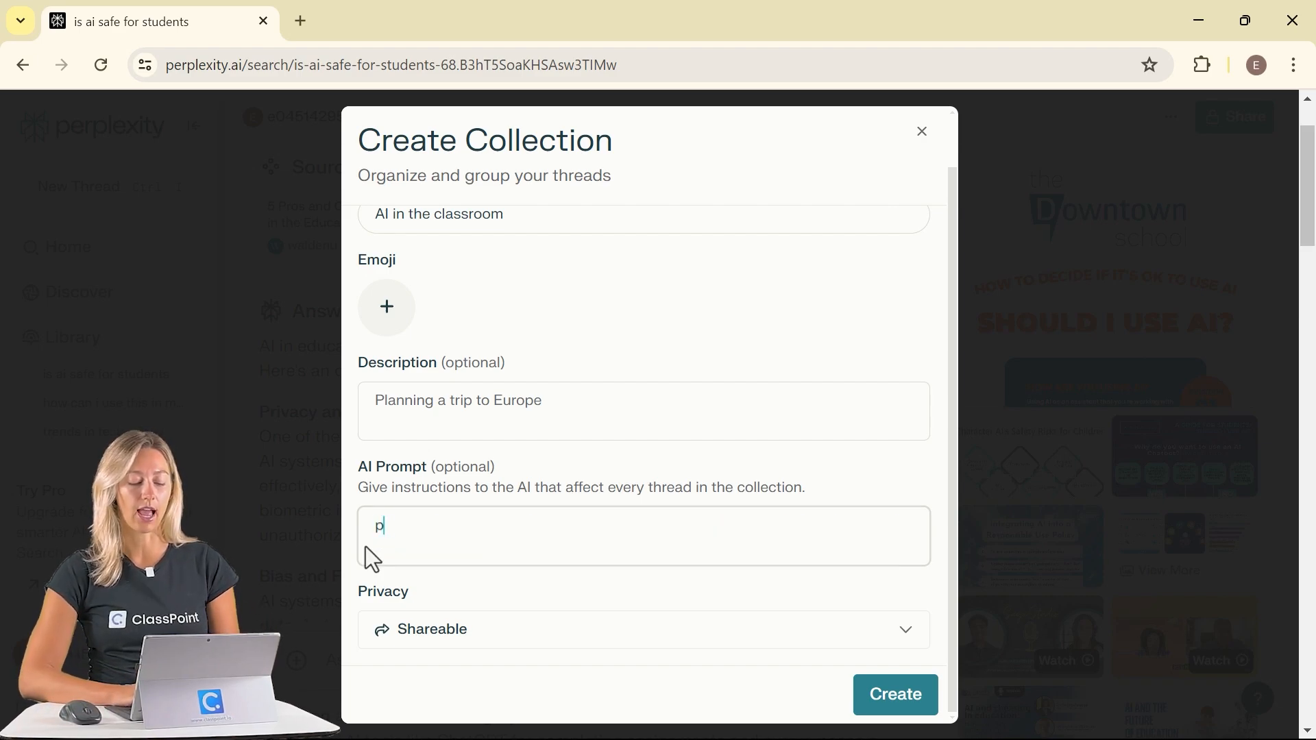
- Write the AI prompt asking for bullet-point answers focused on student safety, and create it
type("rovide answers in bullet point")
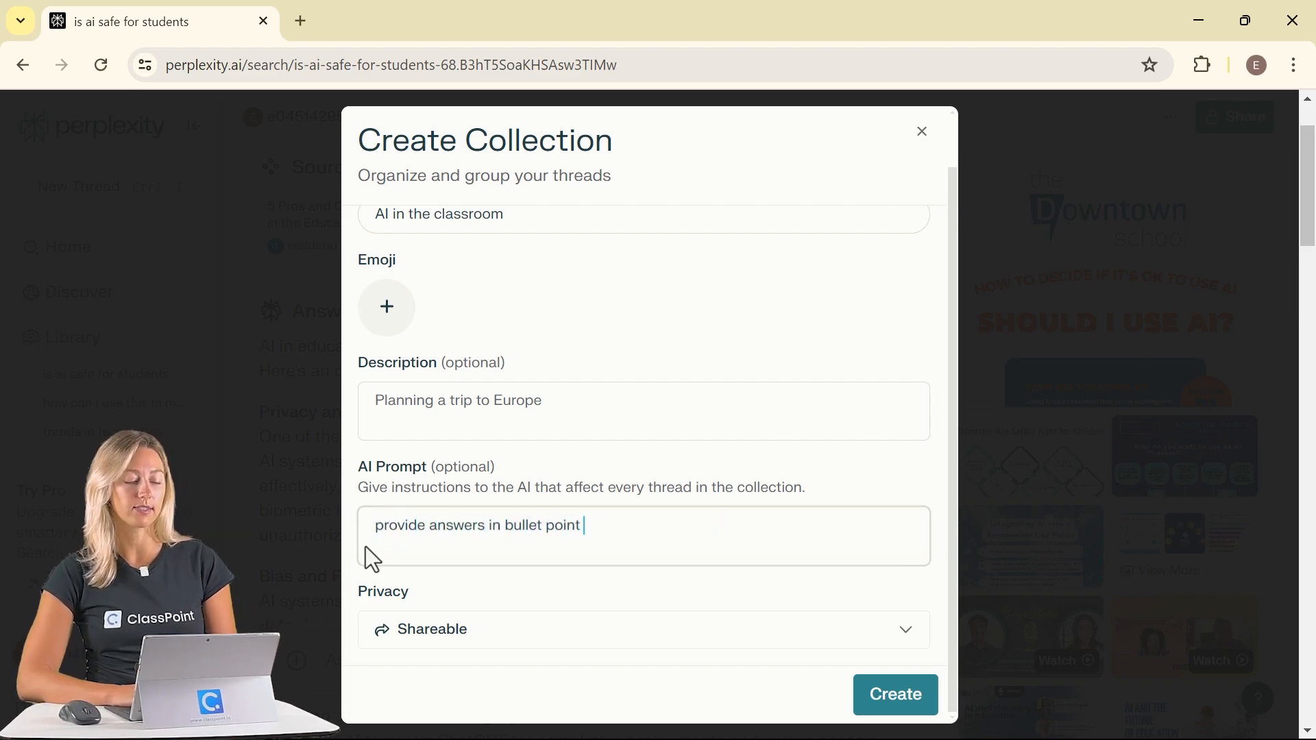
type("format and")
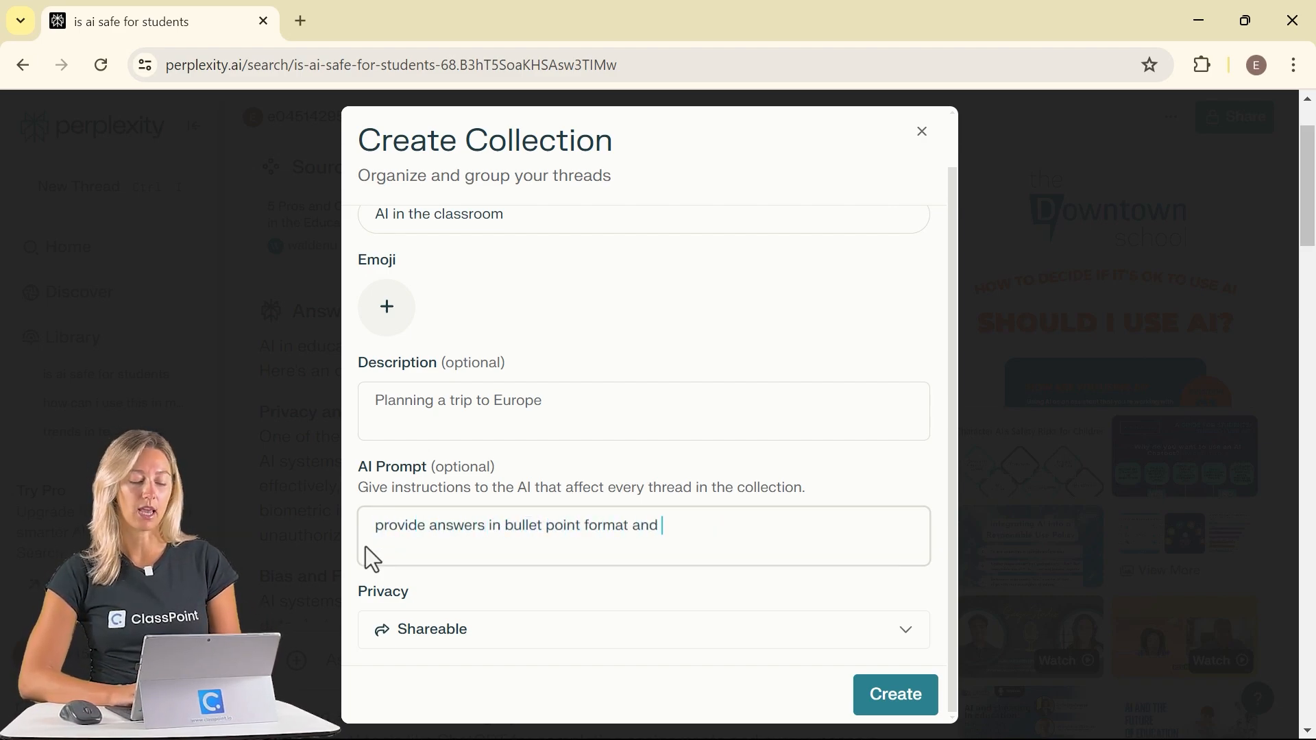
type("focus on student")
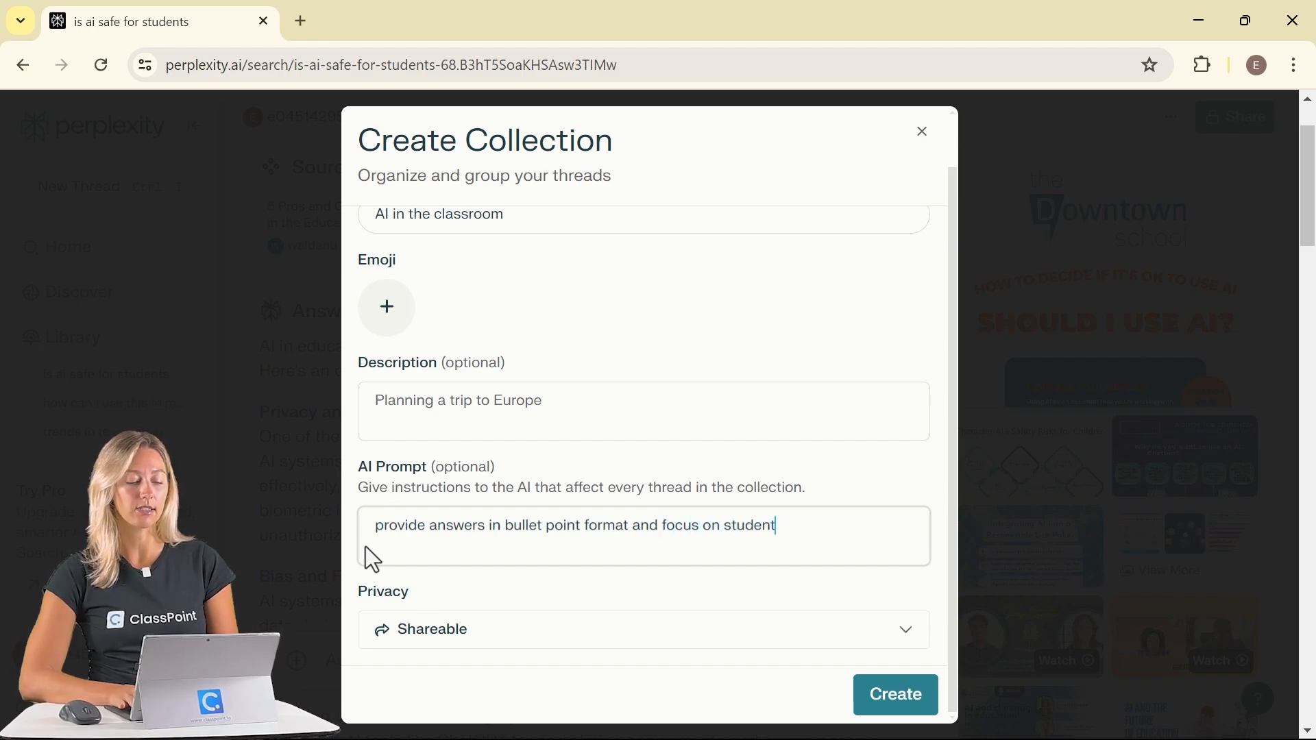
type("saftey")
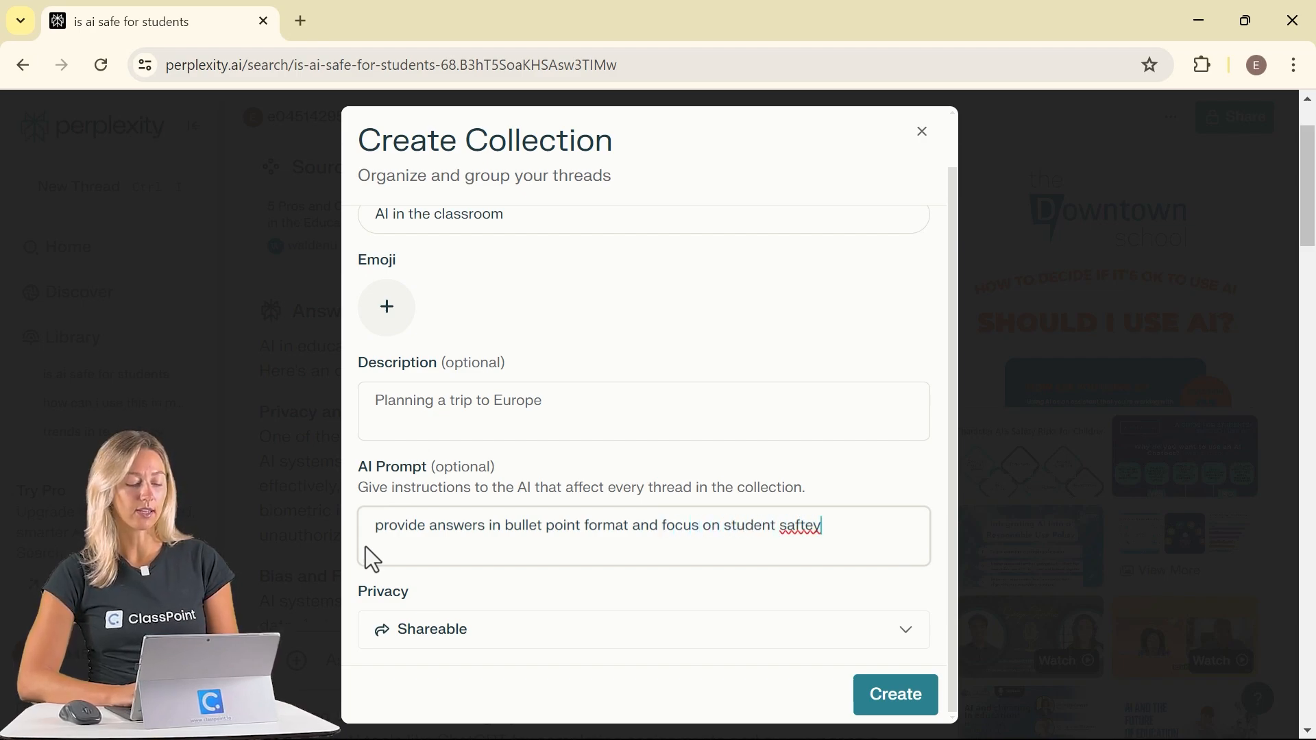
type("i want the bullets points - i want the answers to have a focus on student saftey")
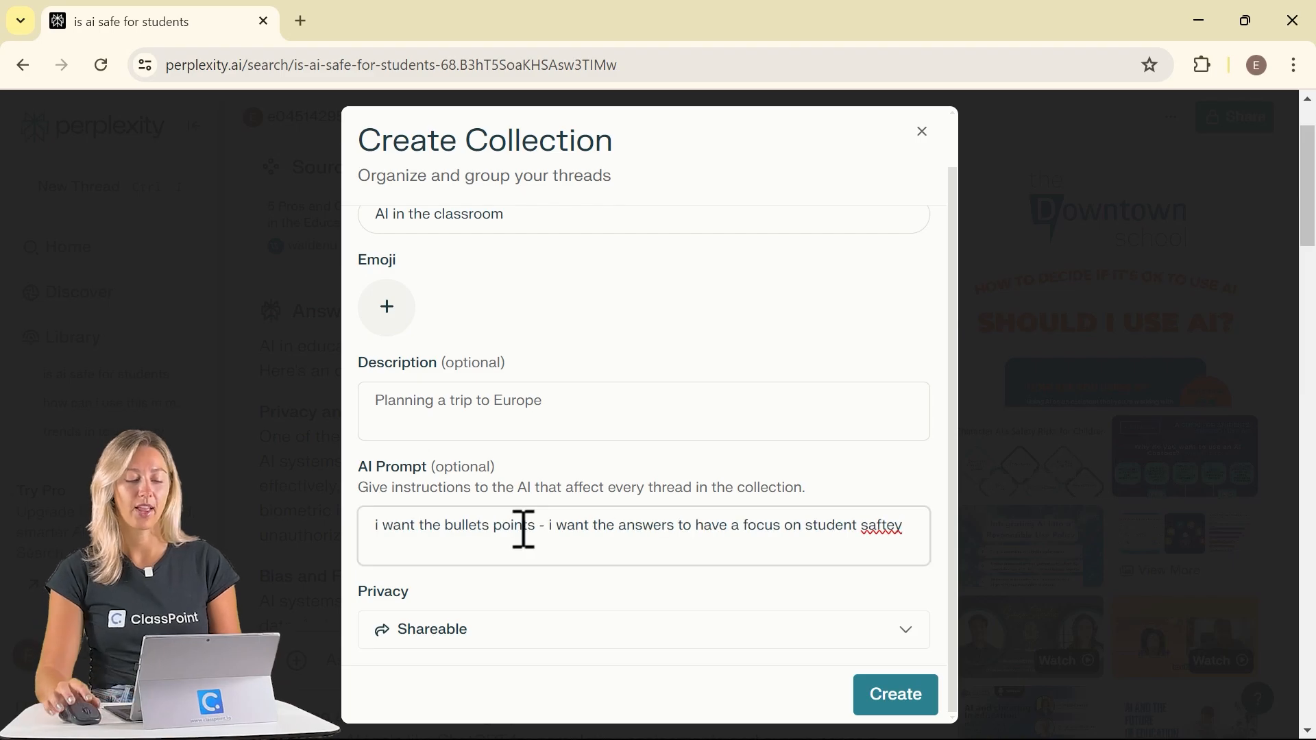
left_click(922, 131)
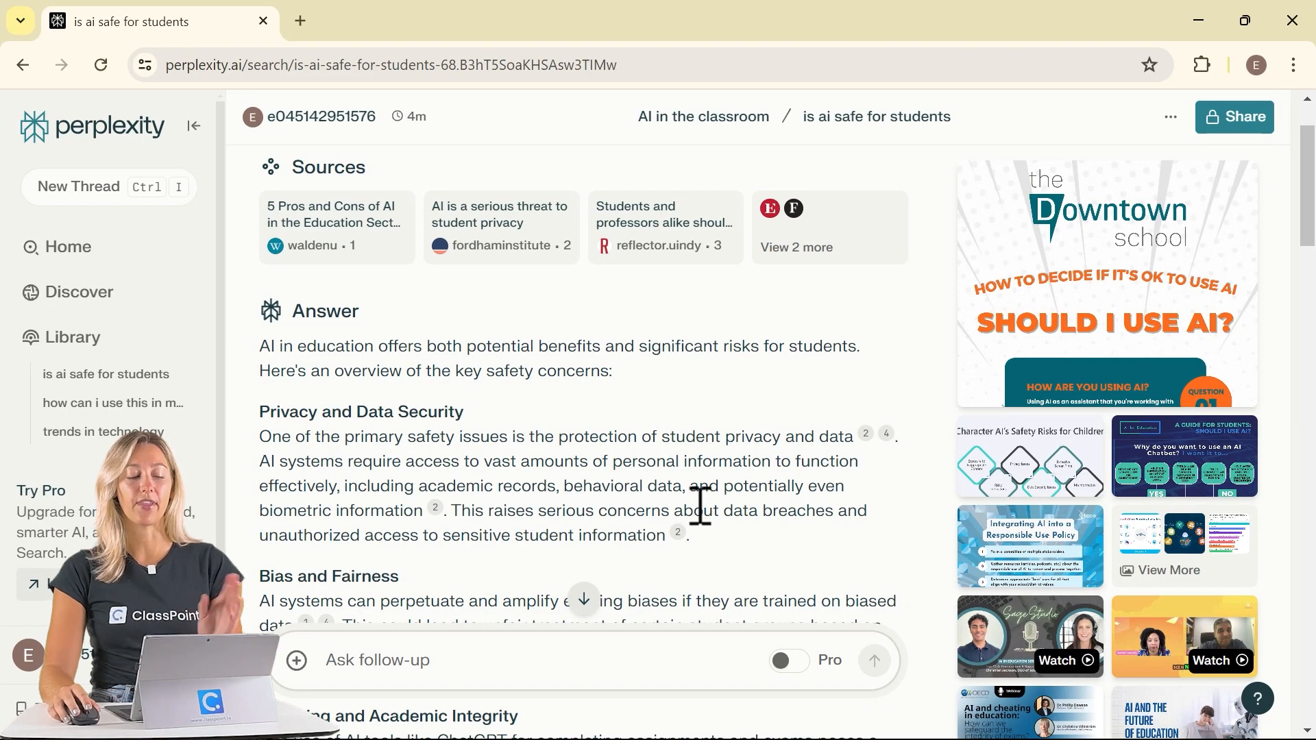
- Ask the related question on how schools can address bias in educational AI systems
scroll("down", 3)
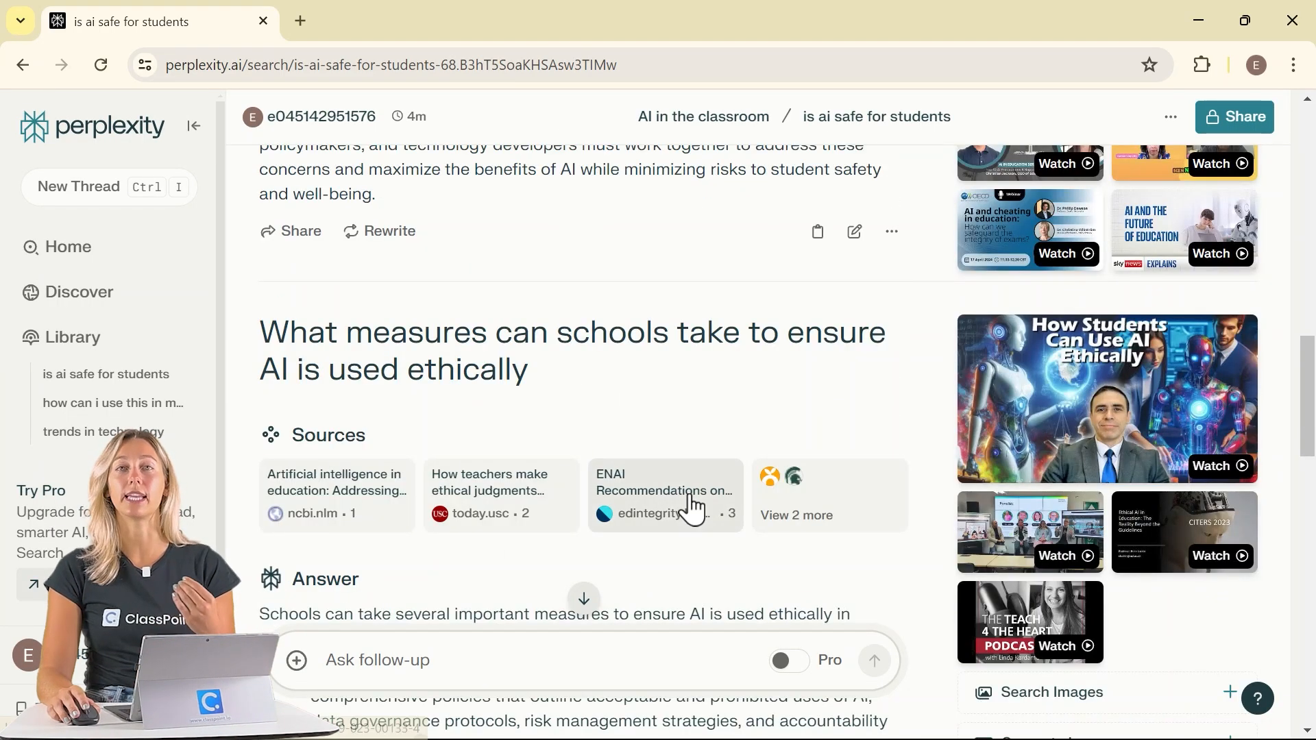
mouse_move(663, 491)
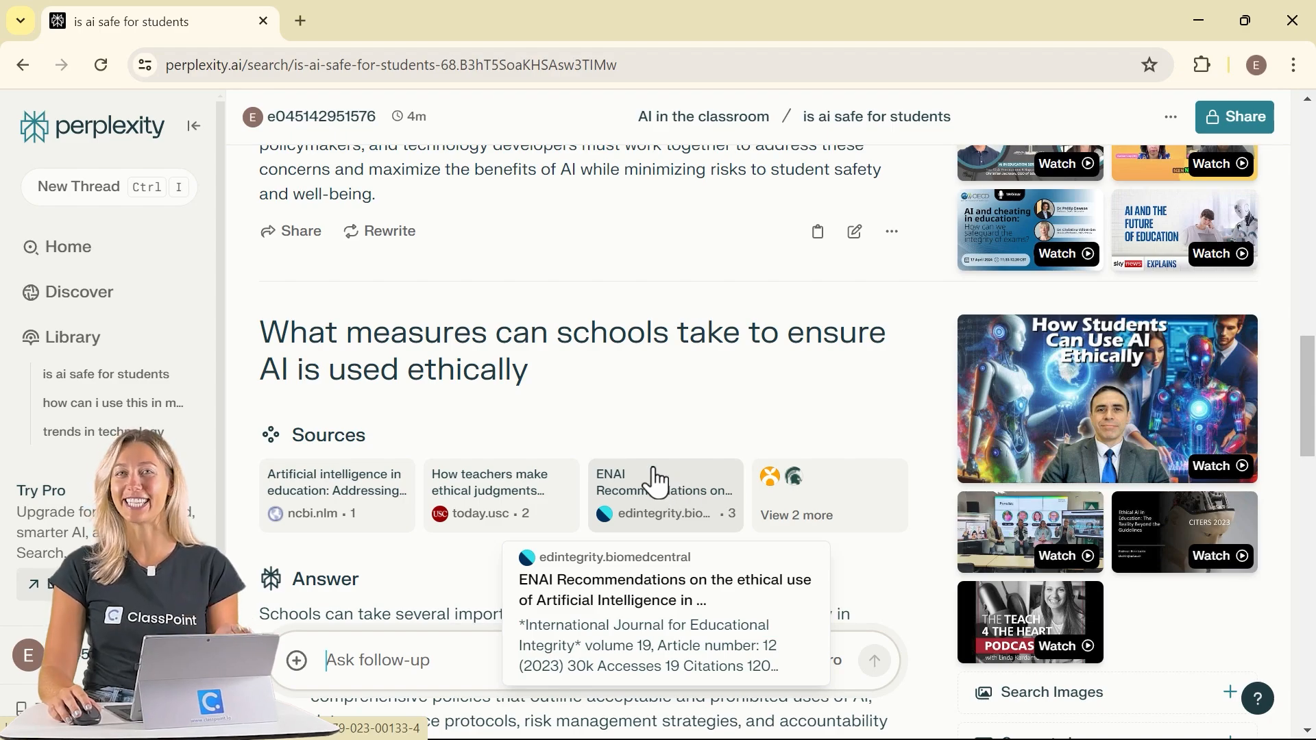
scroll("down", 3)
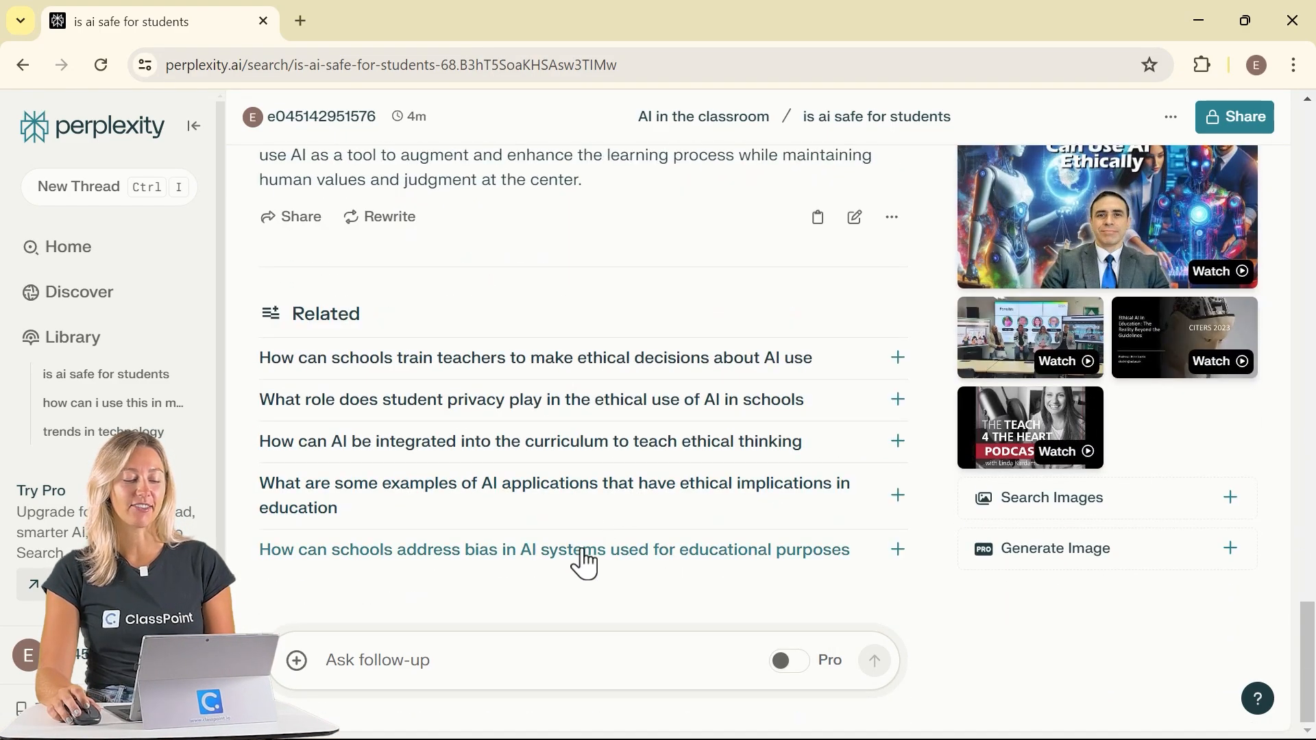
left_click(553, 550)
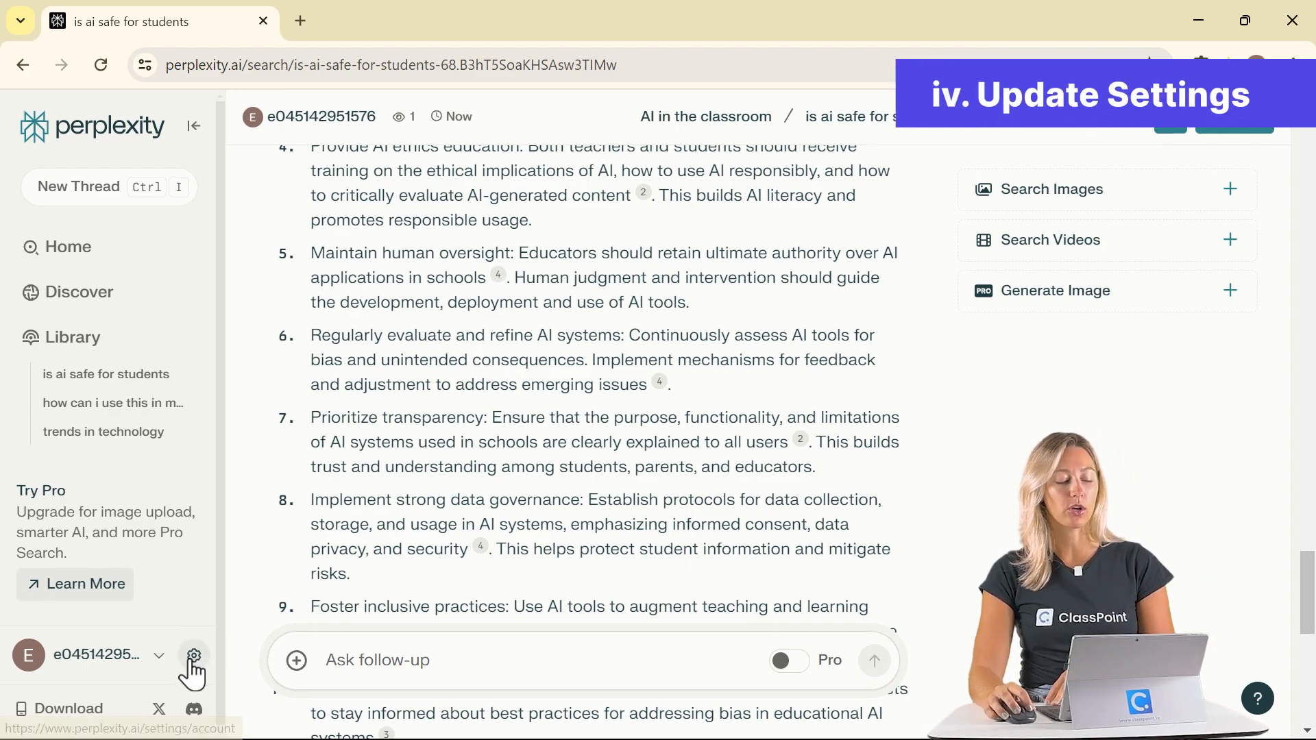
- Switch off AI Data Retention in the account settings
left_click(194, 655)
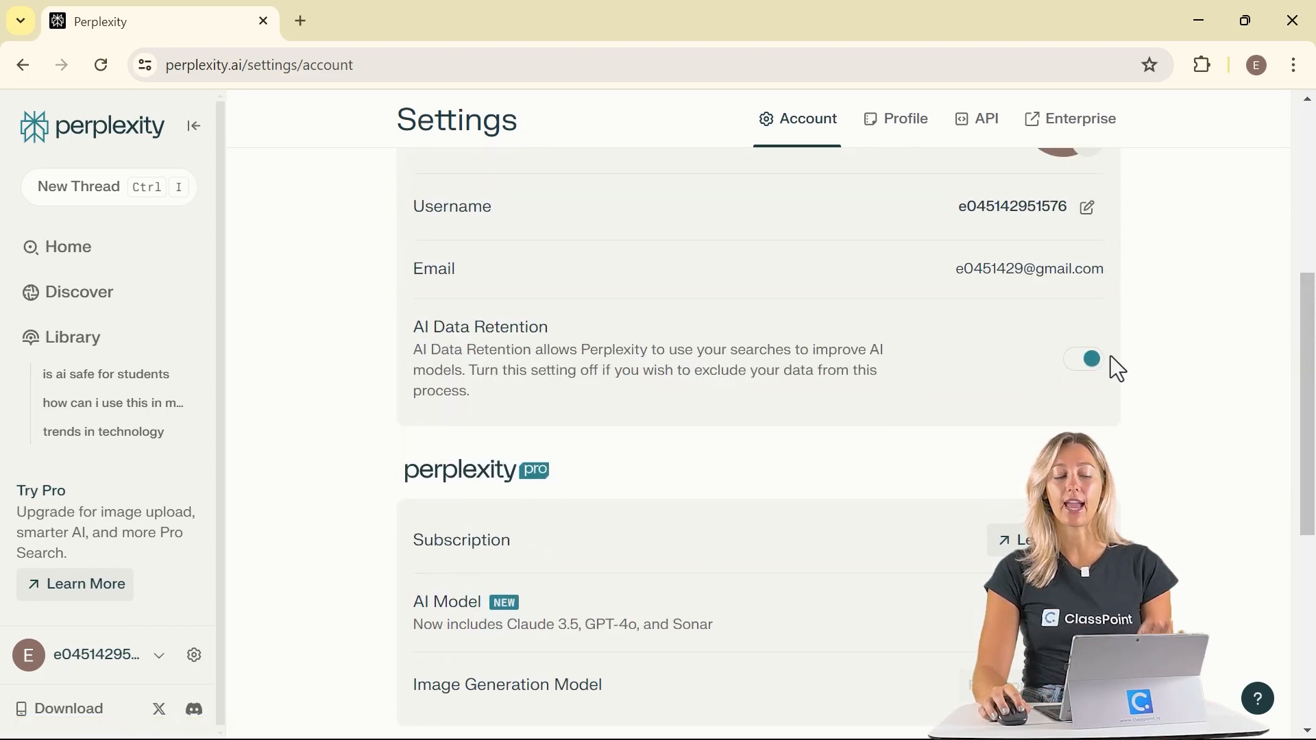
left_click(1084, 358)
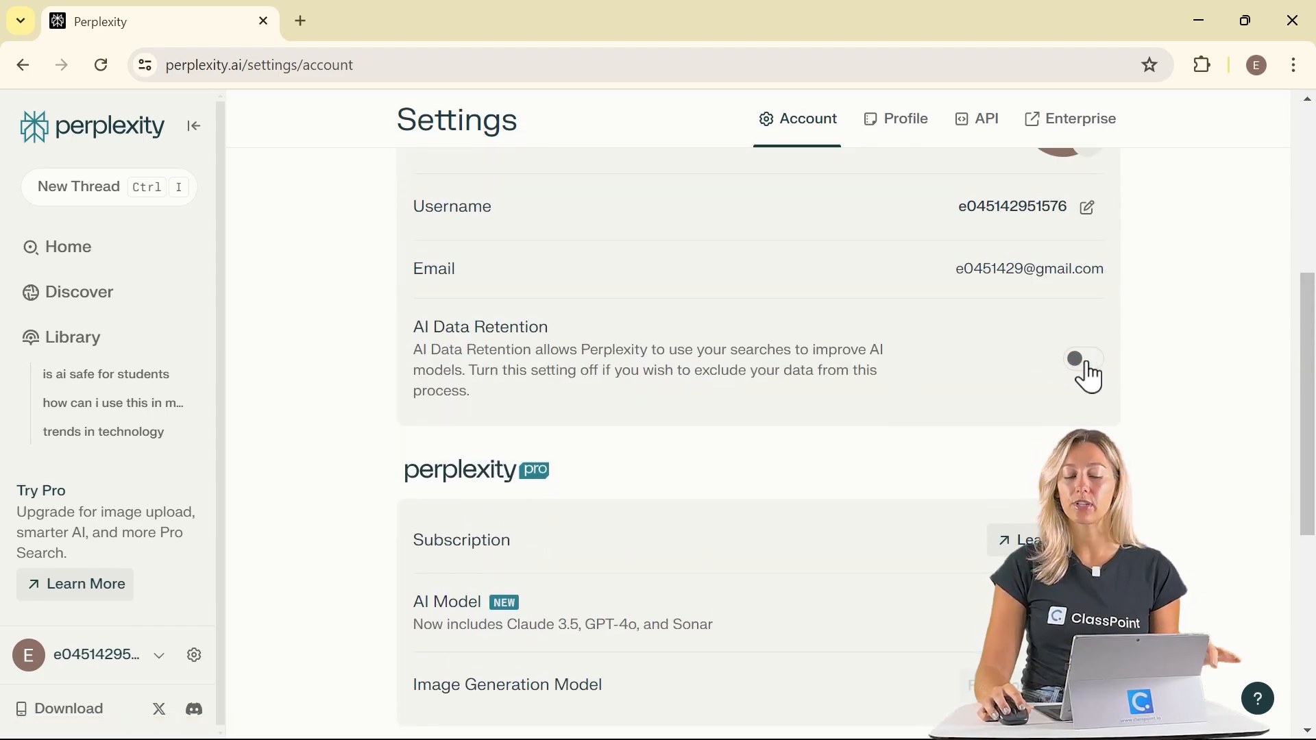